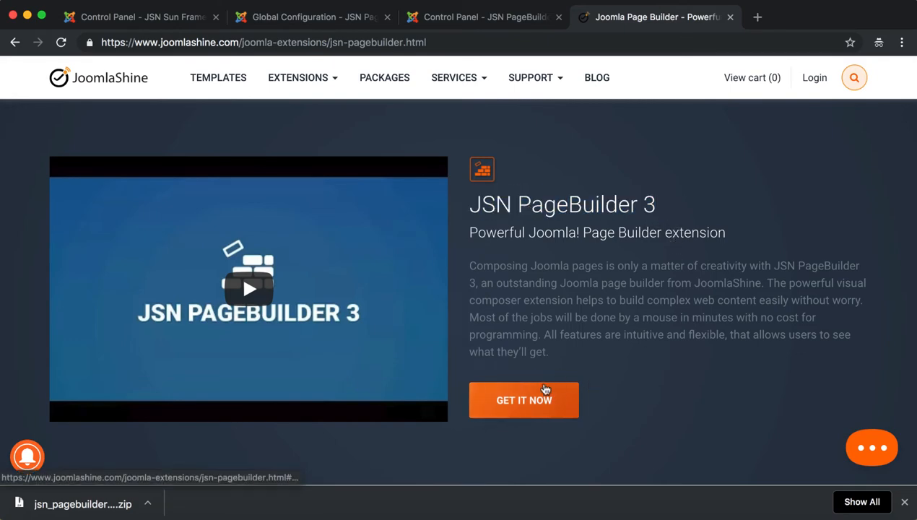
- Go to the Joomla administrator's Extensions install page
scroll("down", 3)
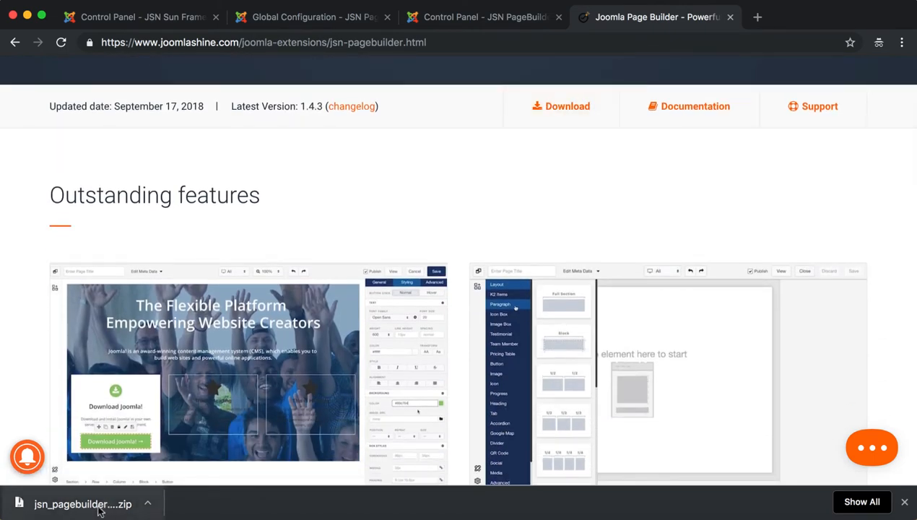
left_click(484, 18)
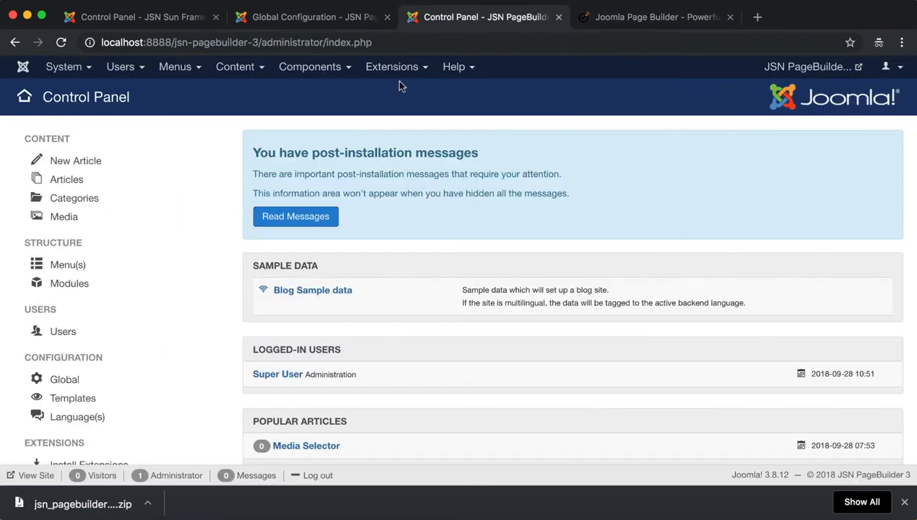
left_click(393, 66)
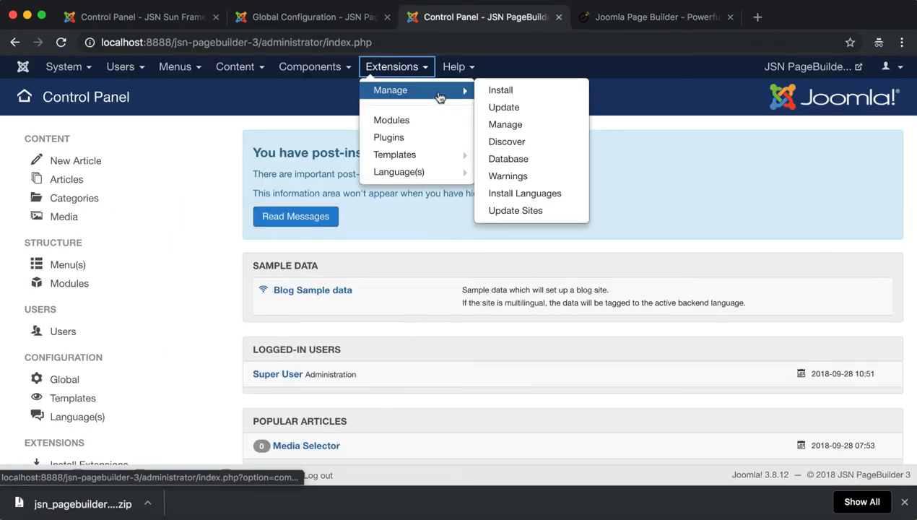
left_click(500, 89)
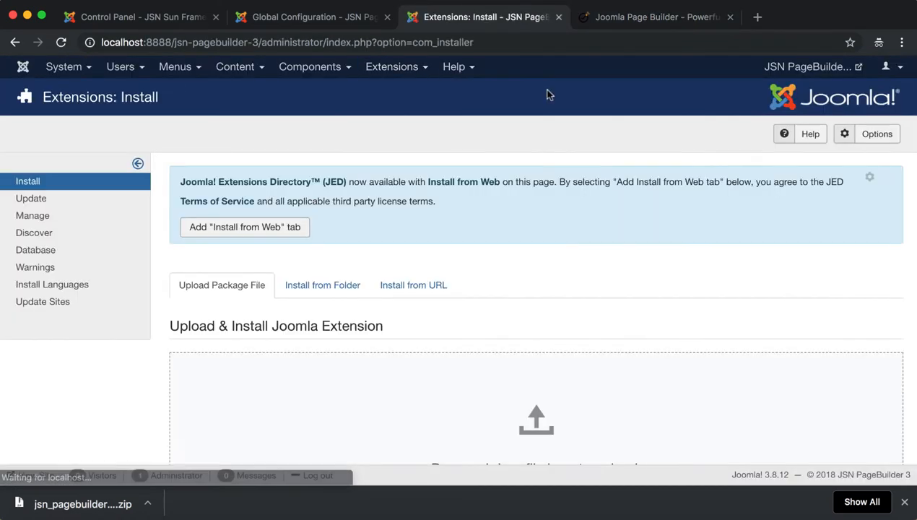
- Upload the downloaded JSN PageBuilder 3 zip and finish installing the JSN Extension Framework dependency
scroll("down", 3)
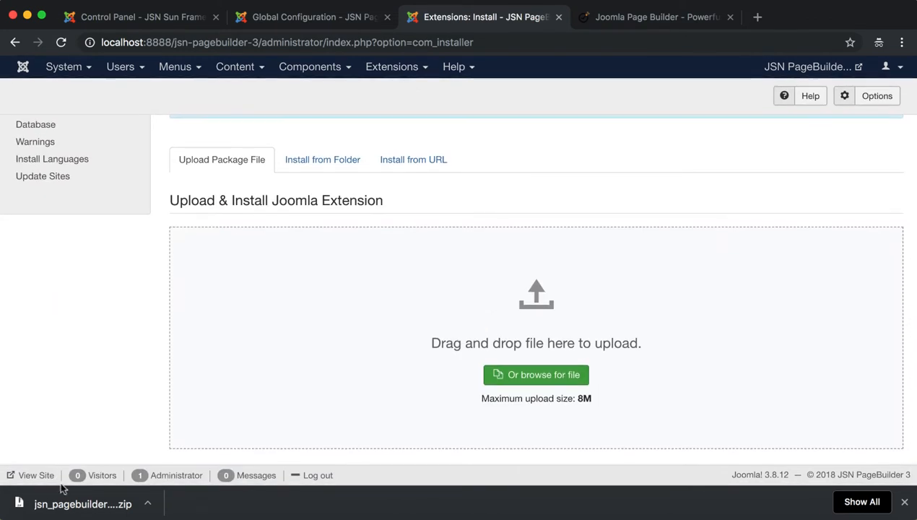
left_click(535, 374)
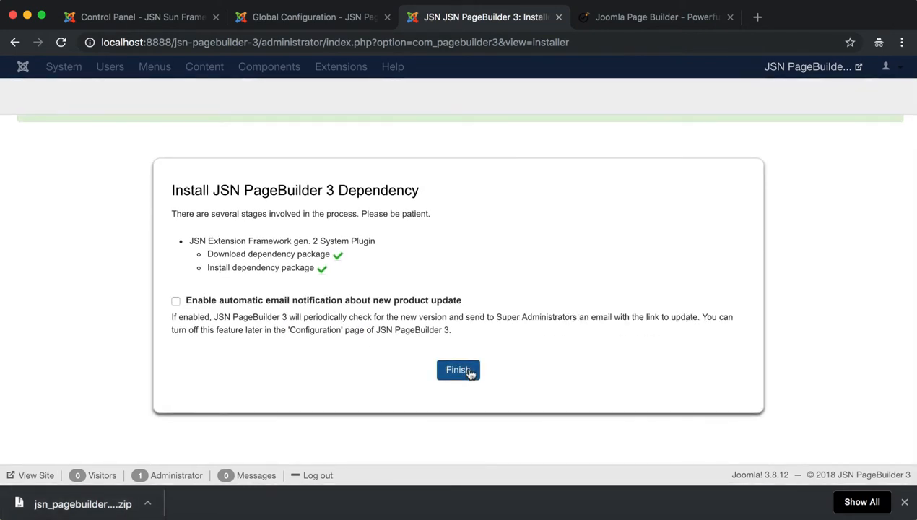
left_click(458, 369)
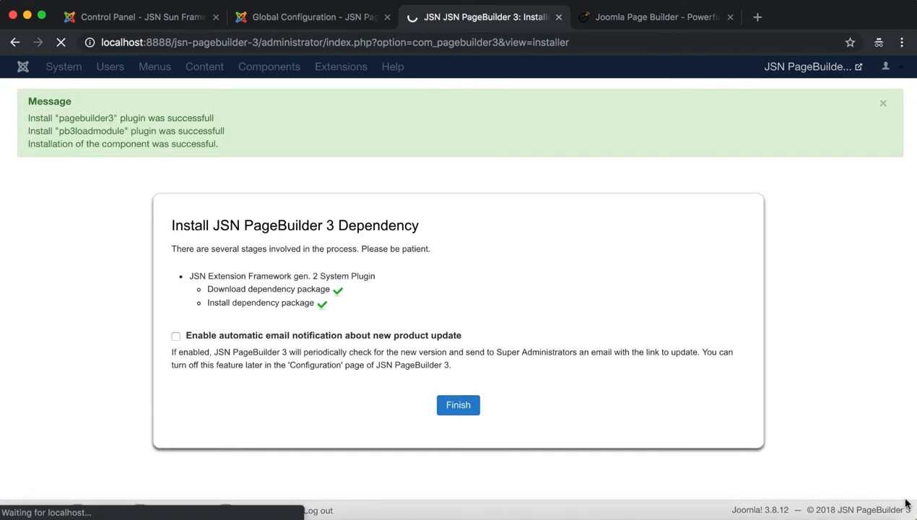
left_click(458, 405)
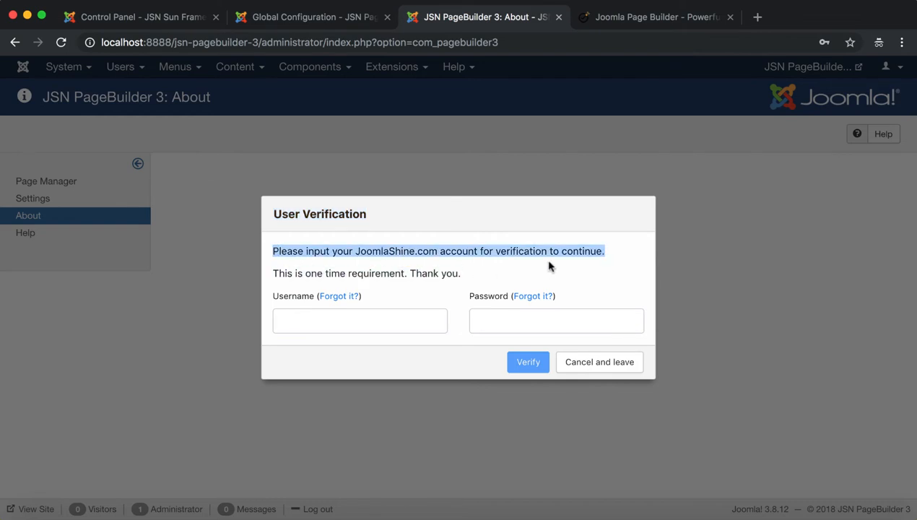
- Verify the JoomlaShine account 'jsnsupport' in the User Verification dialog
left_click(359, 320)
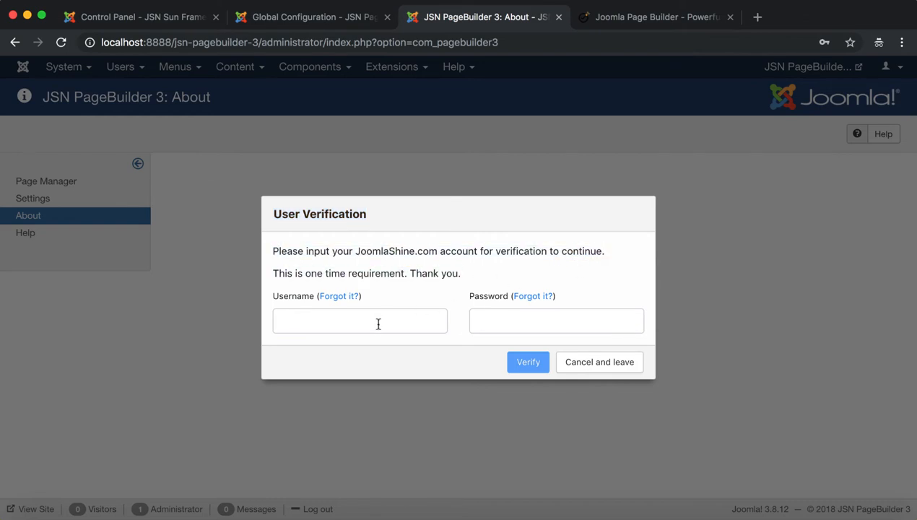
type("jsnsupport")
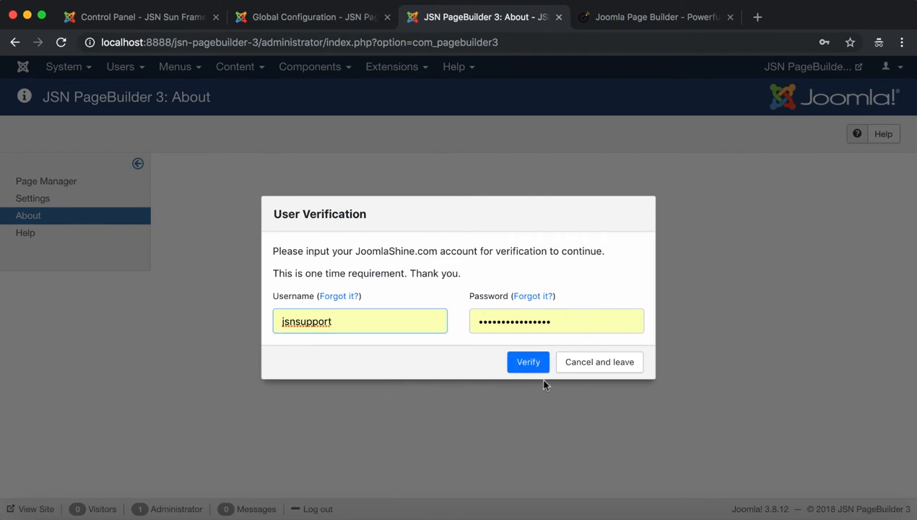
left_click(528, 361)
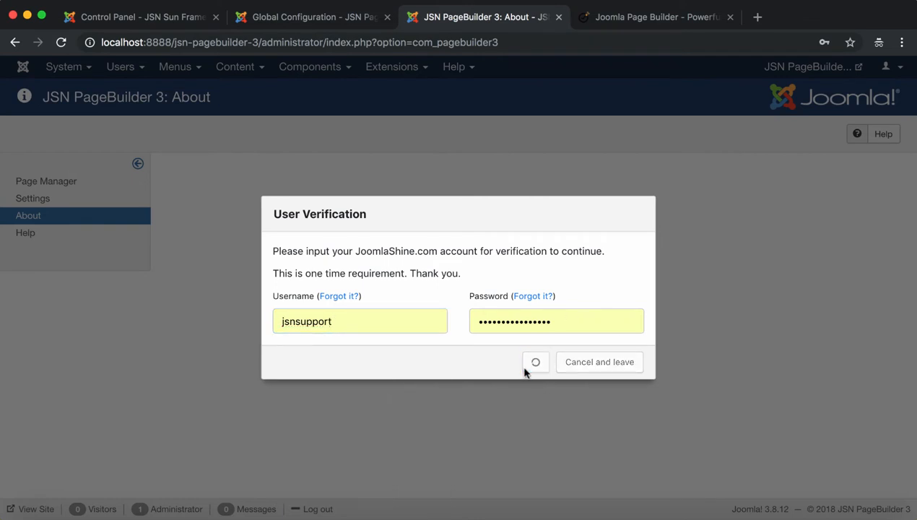
left_click(535, 361)
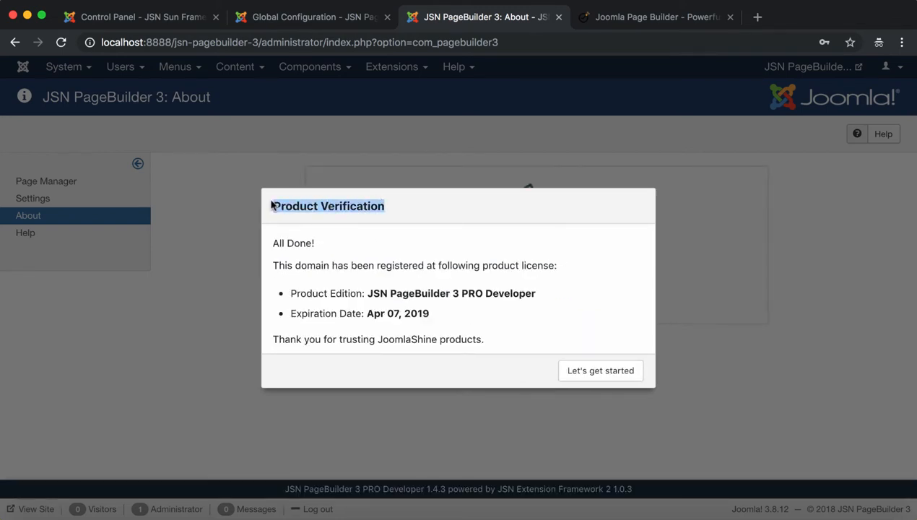
mouse_move(443, 313)
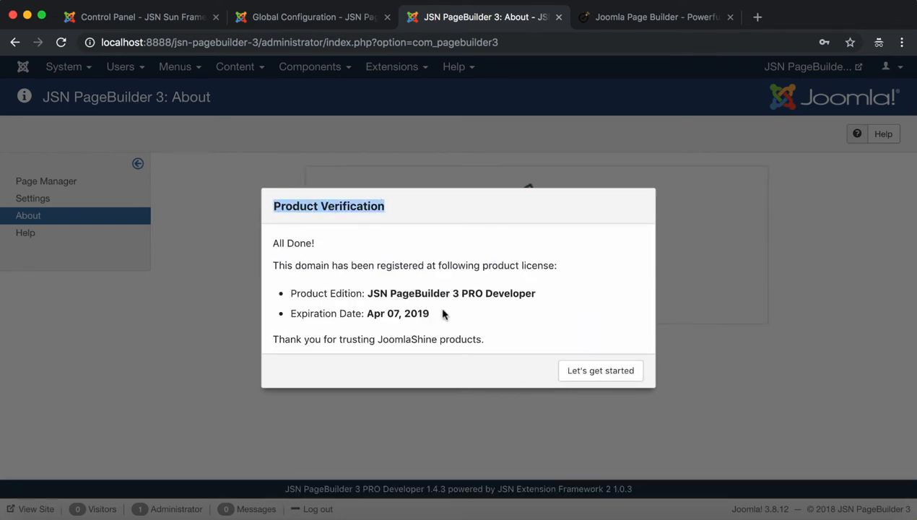
- Continue past the PRO Developer licence confirmation and agree to share usage details
left_click(601, 370)
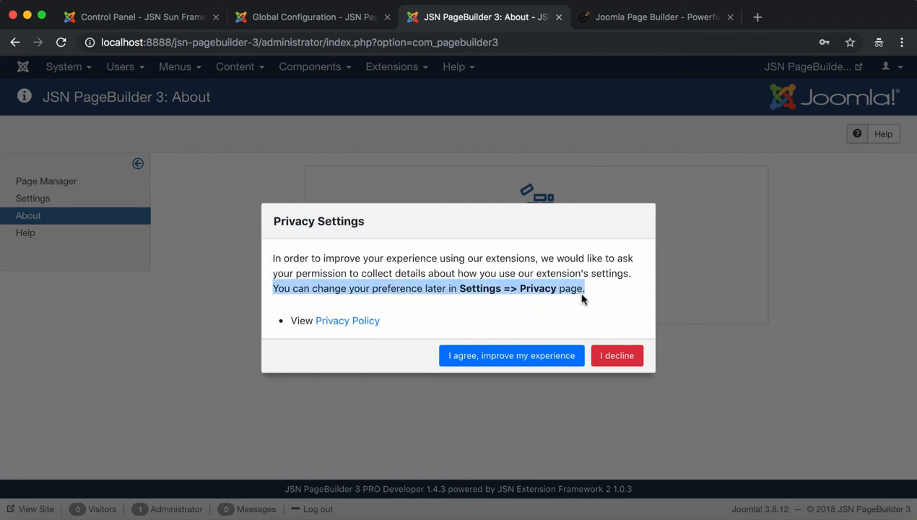
mouse_move(347, 320)
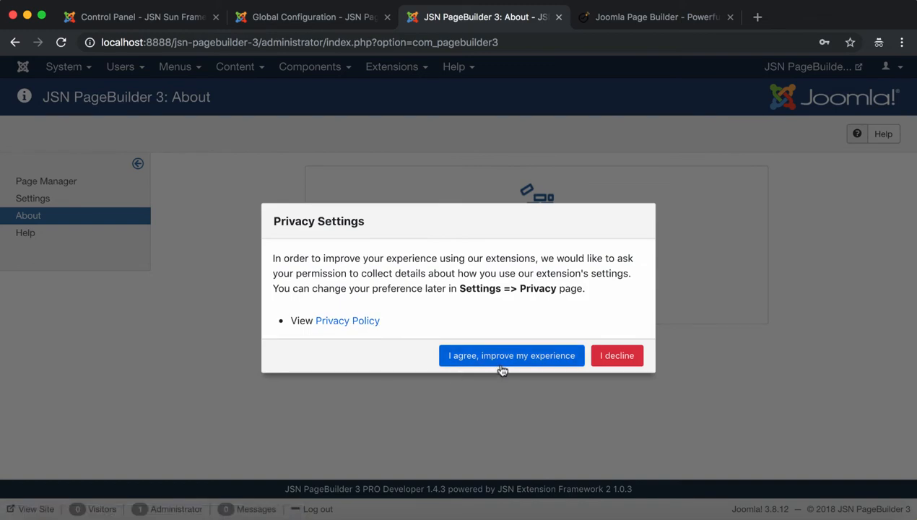
left_click(511, 356)
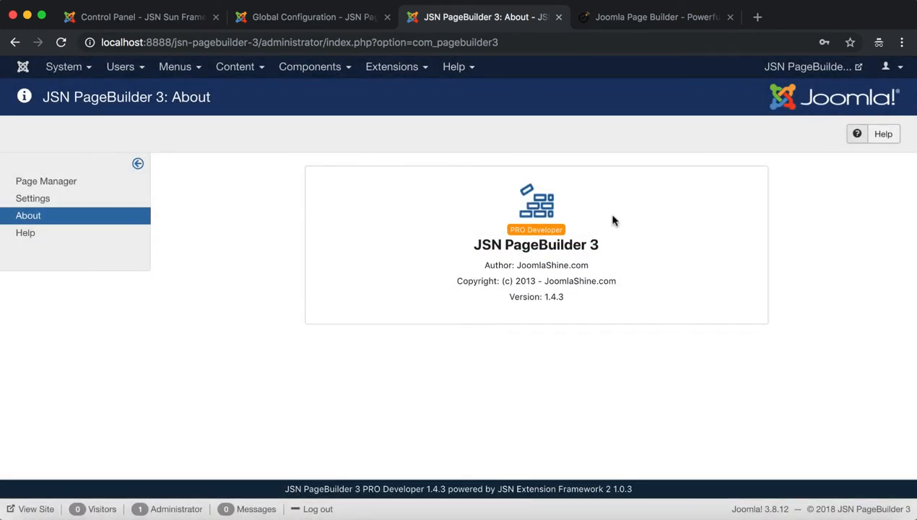
- Show the Page Manager's list of articles built with PageBuilder
left_click(47, 182)
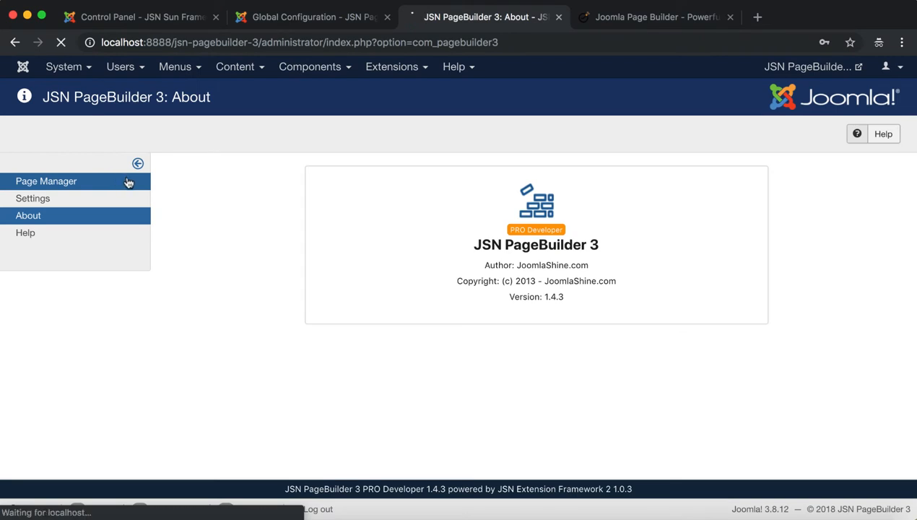
left_click(46, 182)
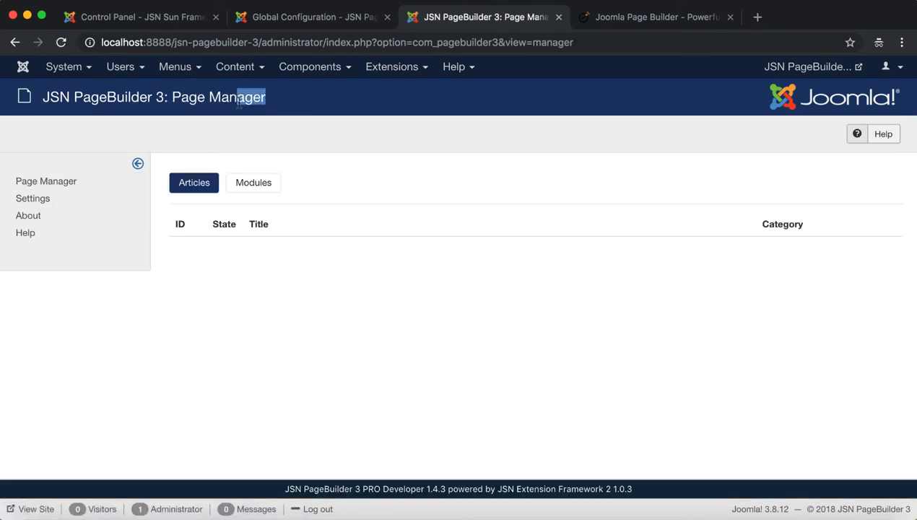
triple_click(153, 97)
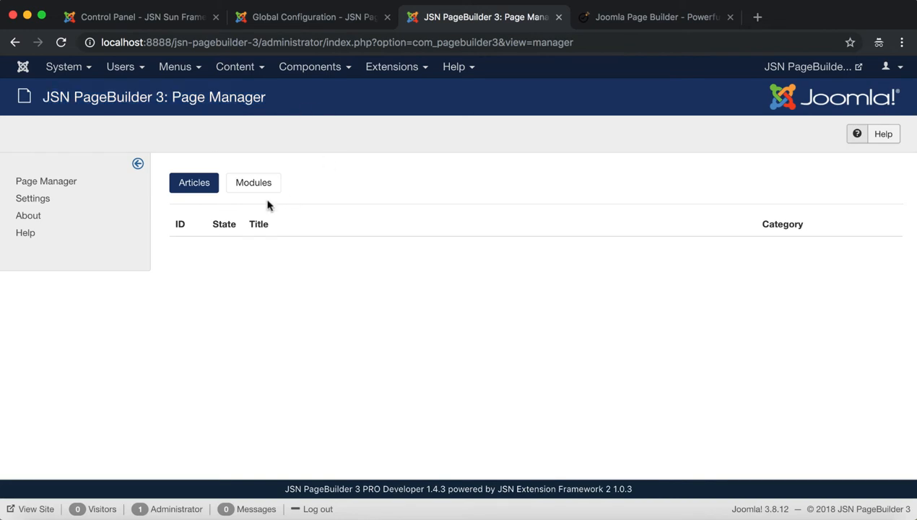
- List the modules built with PageBuilder, flipping between Articles and Modules
left_click(253, 182)
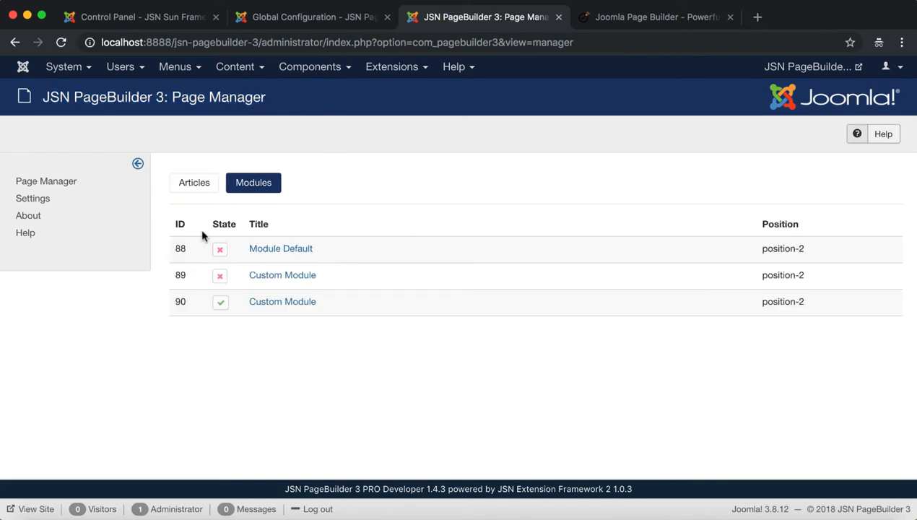
left_click(194, 182)
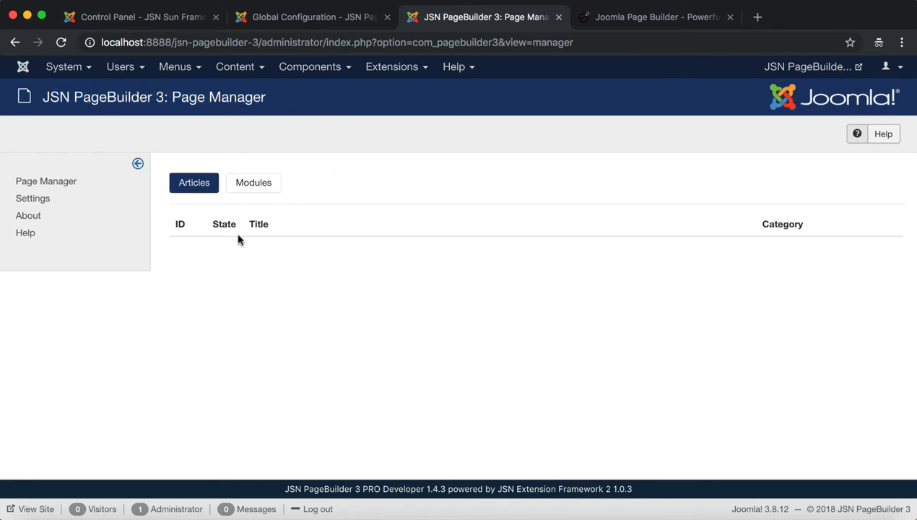
mouse_move(295, 195)
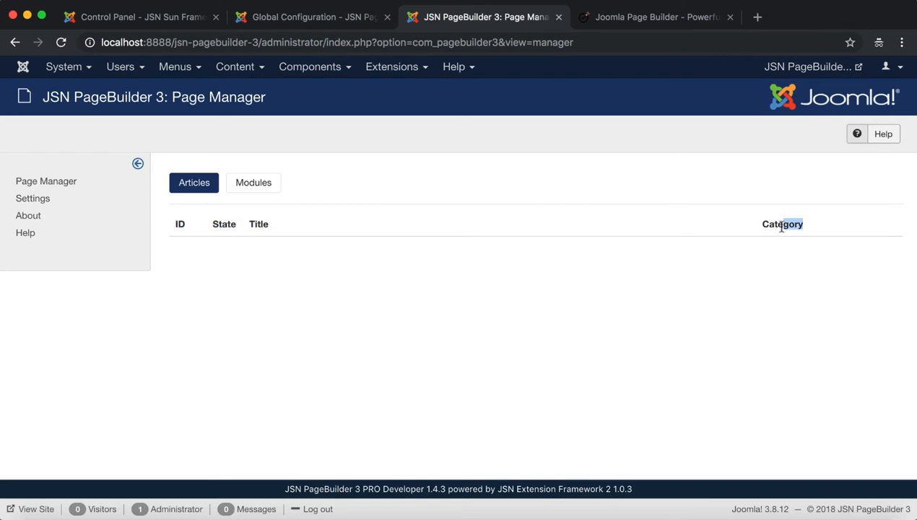
left_click(252, 182)
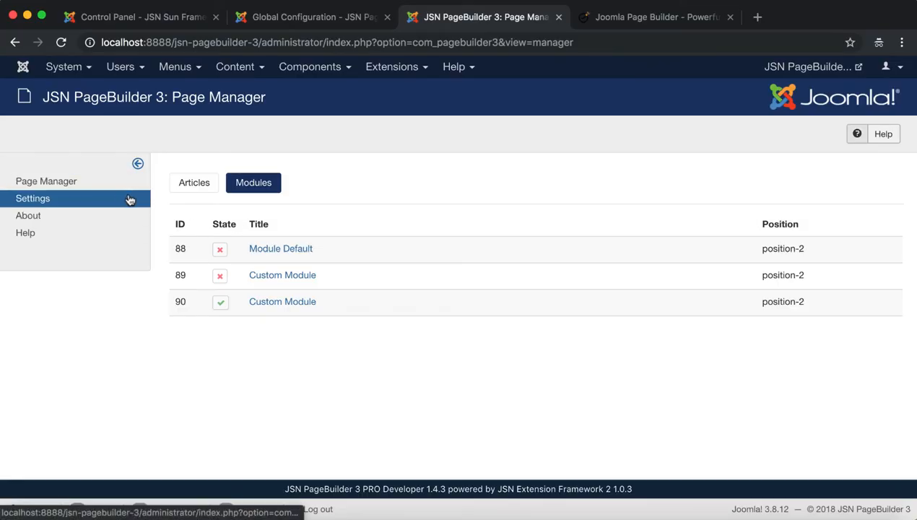
- In PageBuilder's General Settings, keep media root /images and set the revision limit to 30
left_click(32, 198)
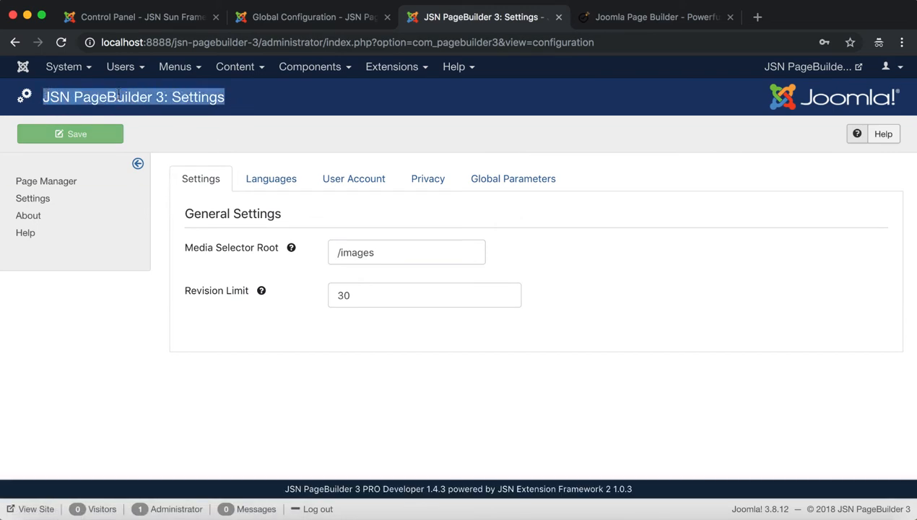
mouse_move(292, 247)
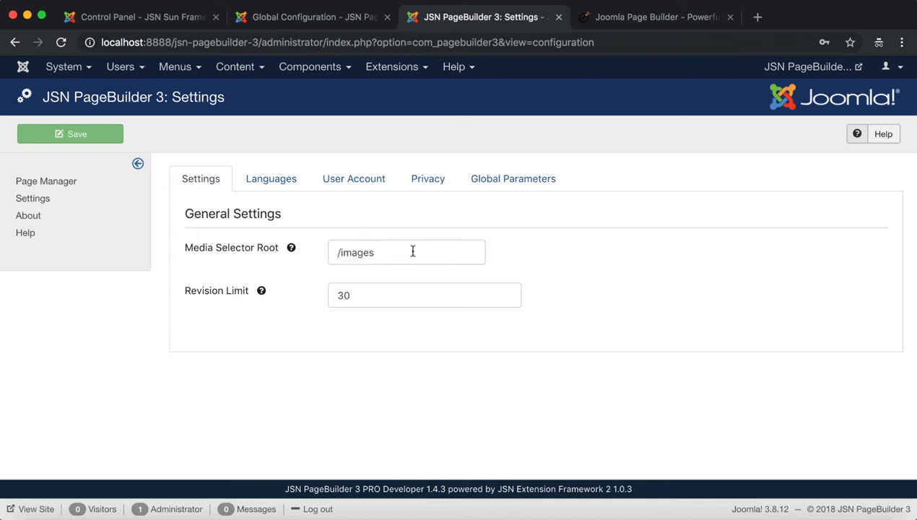
double_click(355, 252)
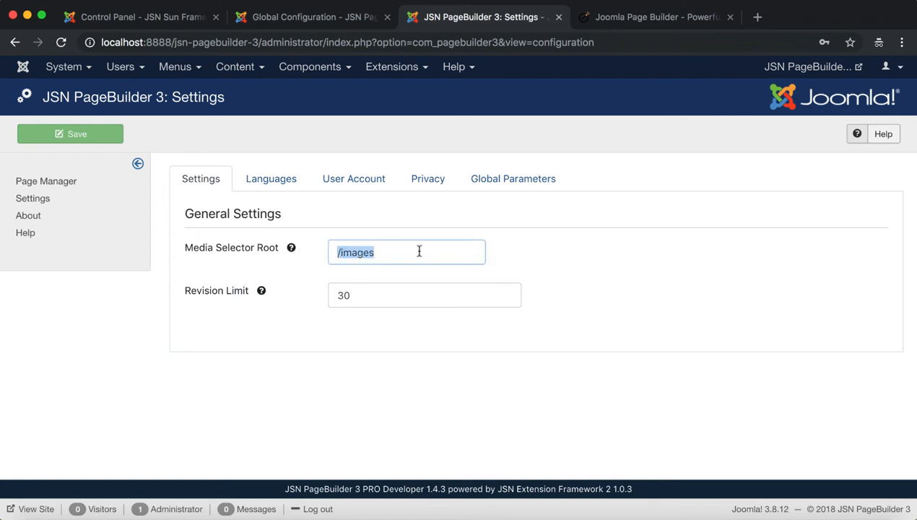
left_click(424, 295)
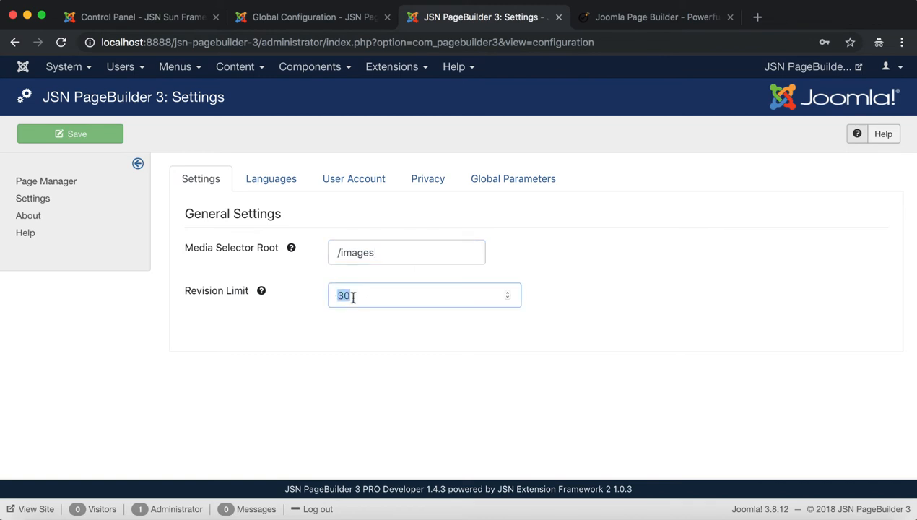
mouse_move(261, 290)
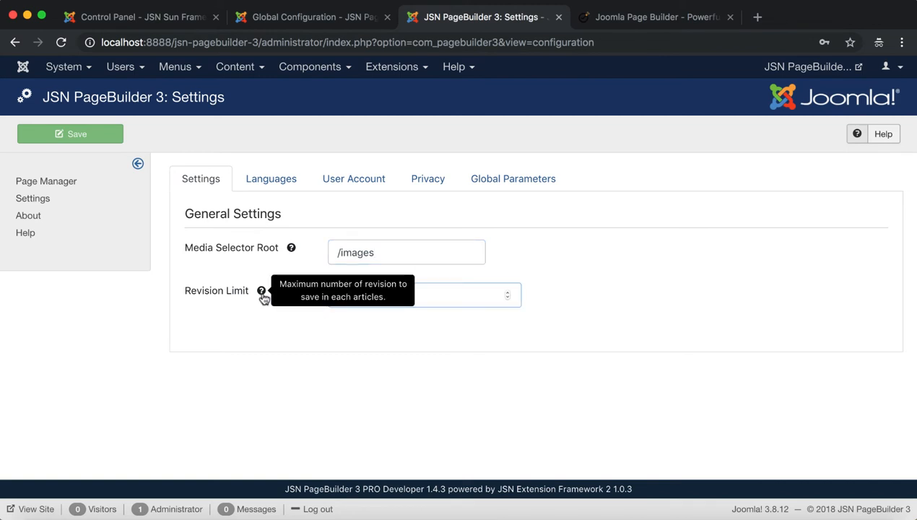
type("26")
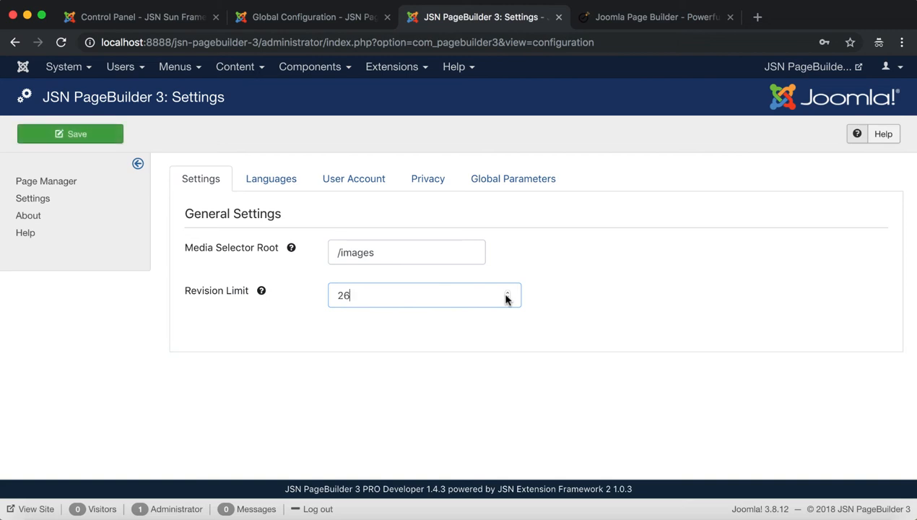
mouse_move(348, 296)
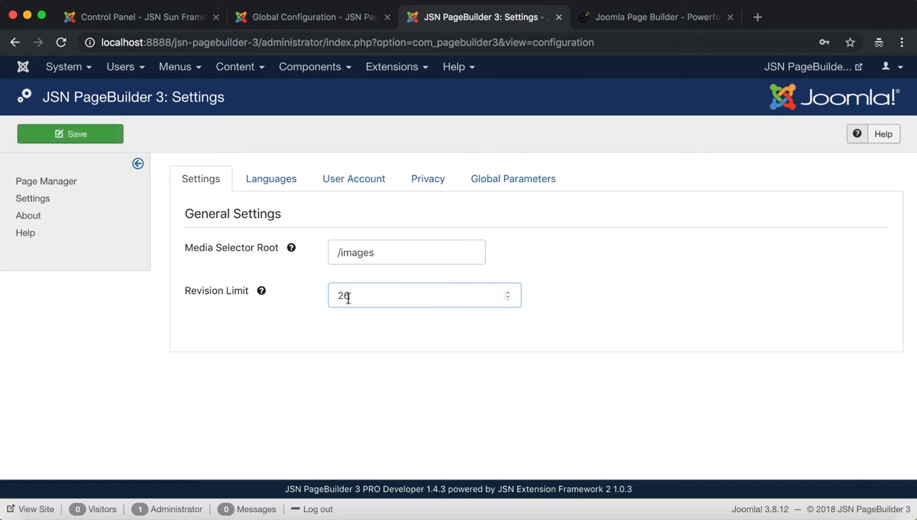
type("30")
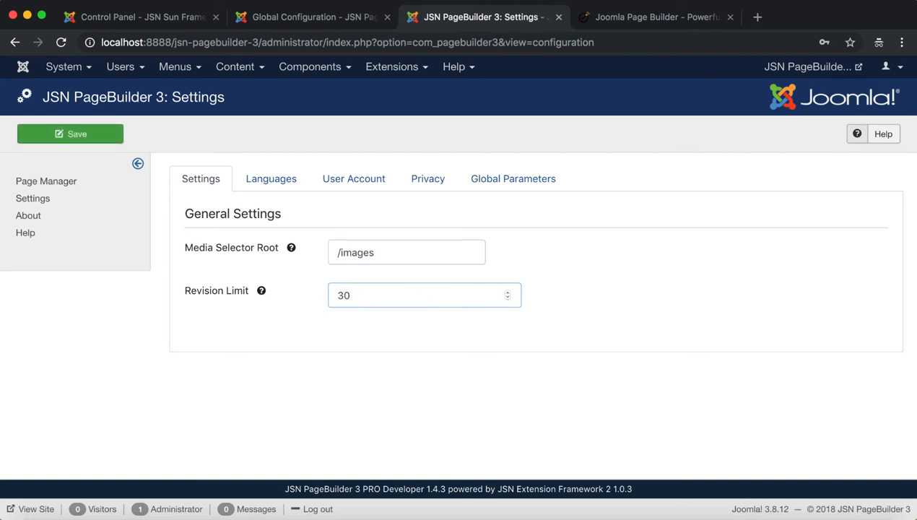
- Preview the de-DE language file in the Language File Editor and cancel without saving
left_click(270, 179)
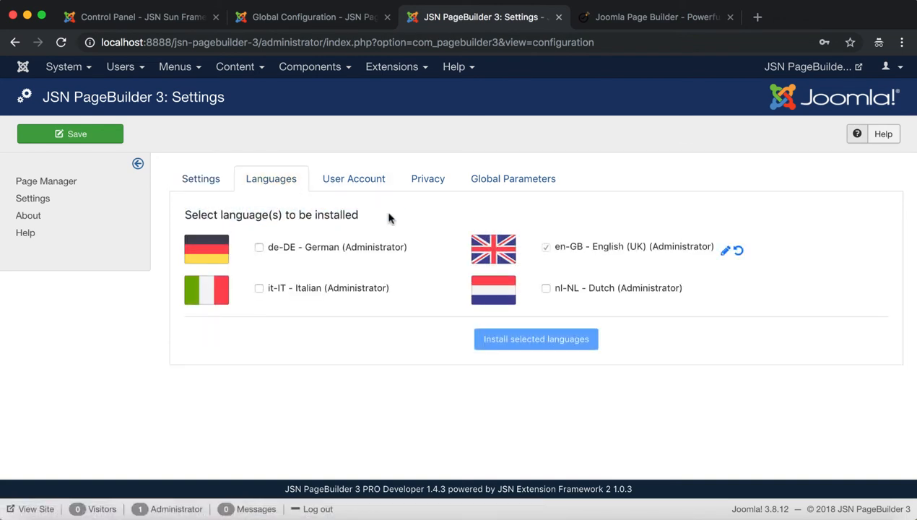
left_click(258, 245)
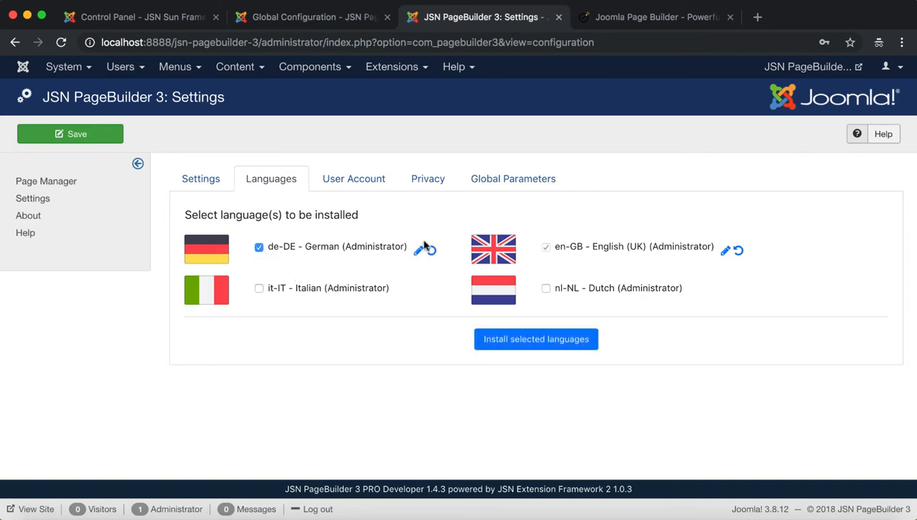
left_click(417, 249)
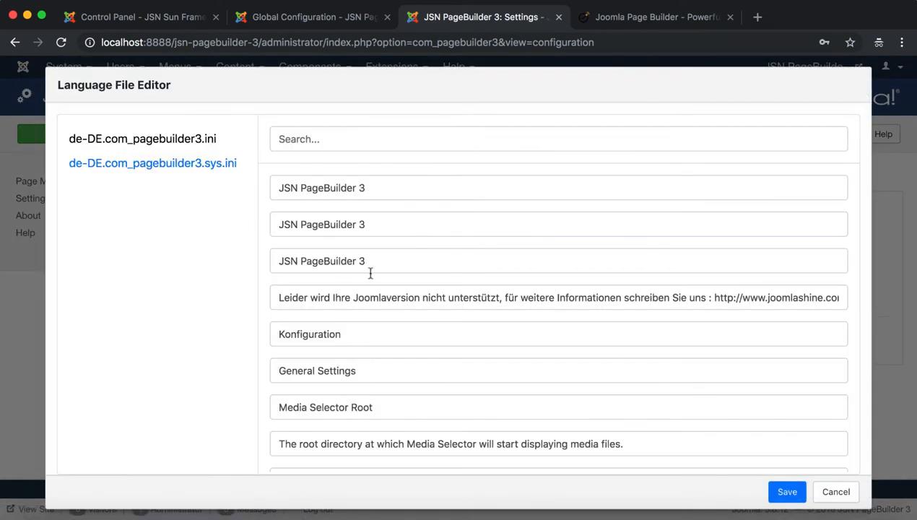
scroll("down", 3)
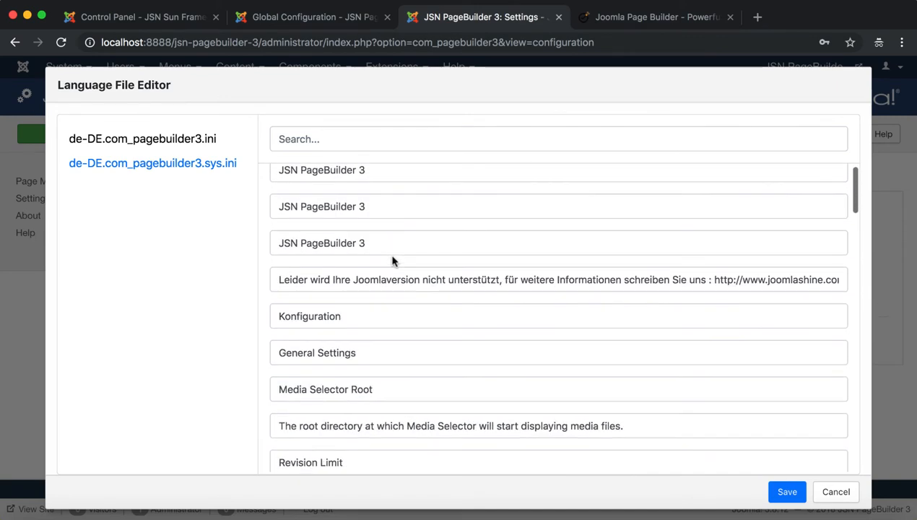
left_click(835, 491)
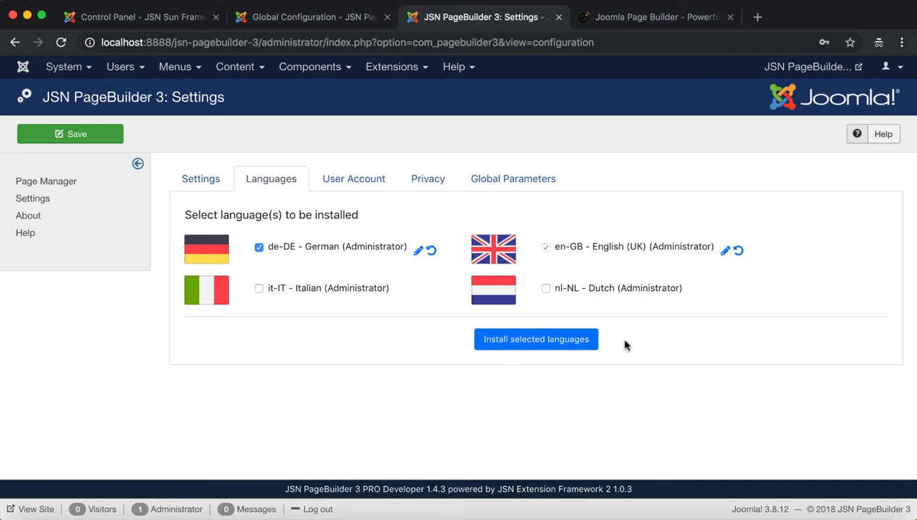
- Untick de-DE again and show the User Account licence details
left_click(259, 245)
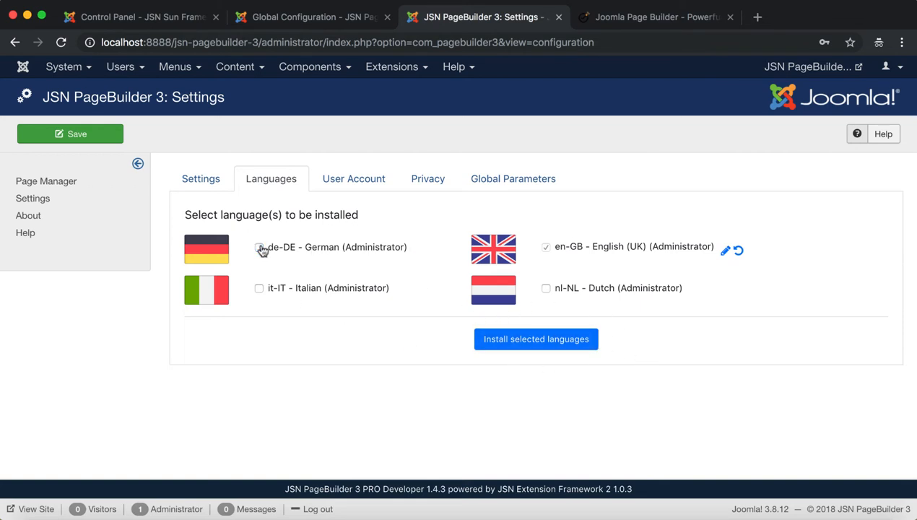
left_click(352, 179)
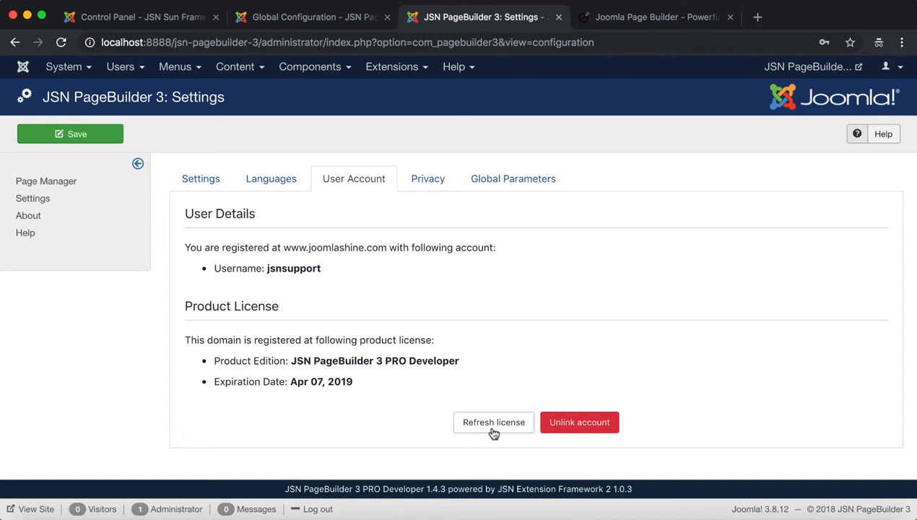
mouse_move(579, 422)
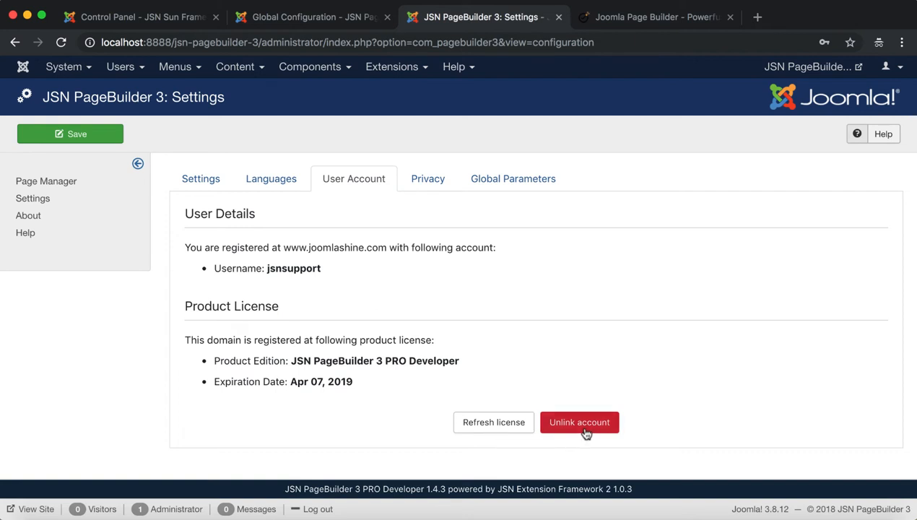
mouse_move(478, 350)
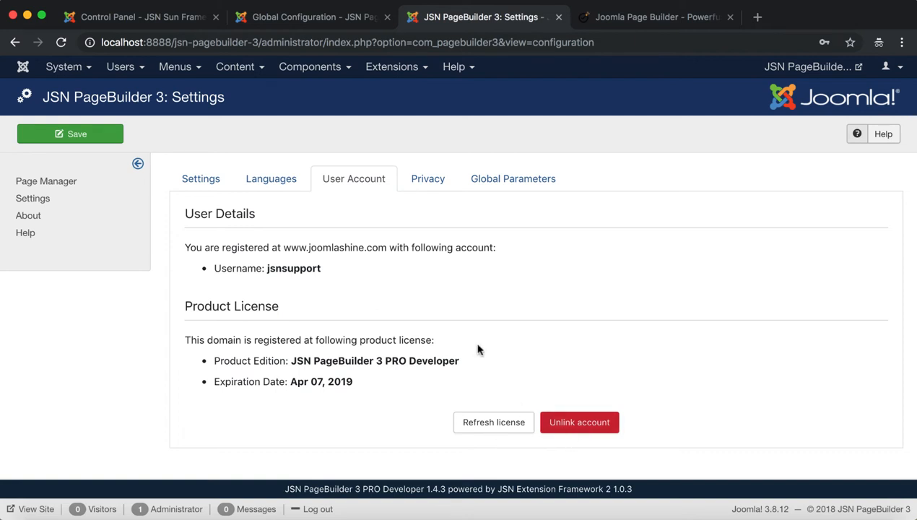
- Untick then re-tick 'I agree, improve my experience' on the Privacy settings
left_click(427, 179)
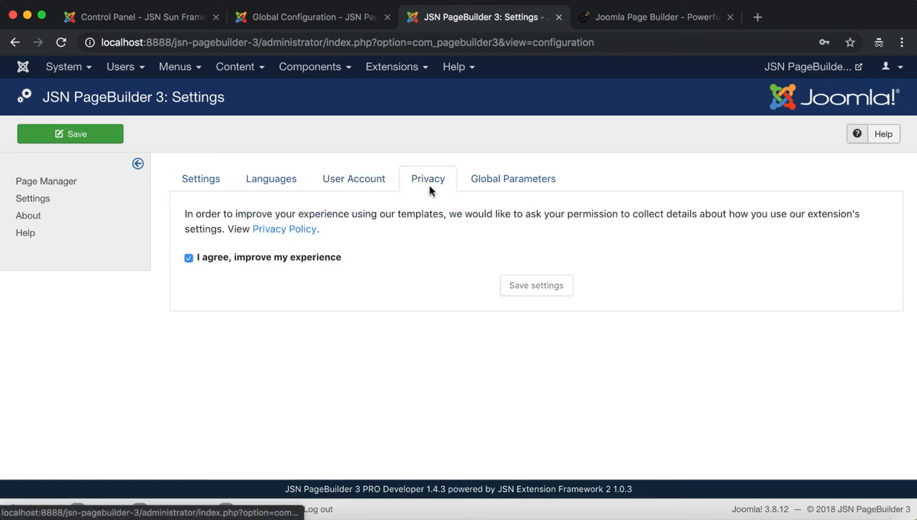
left_click_drag(185, 214, 318, 229)
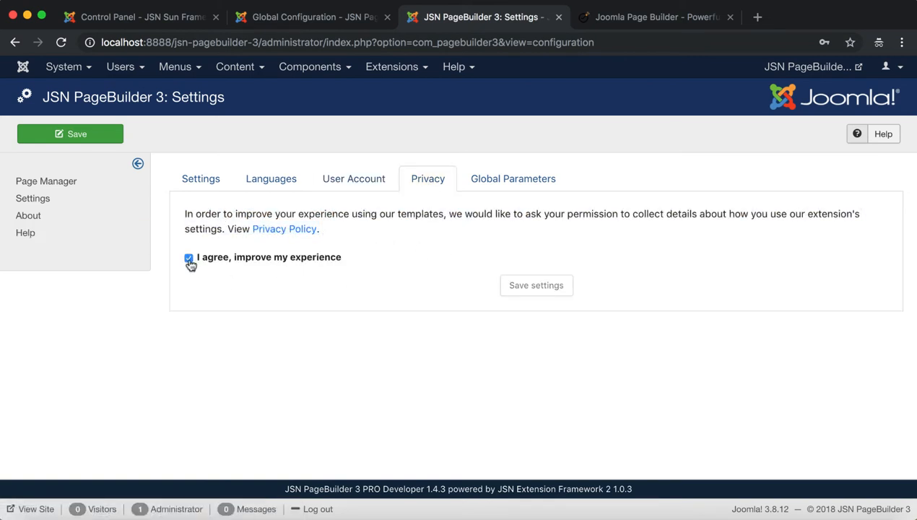
left_click(188, 258)
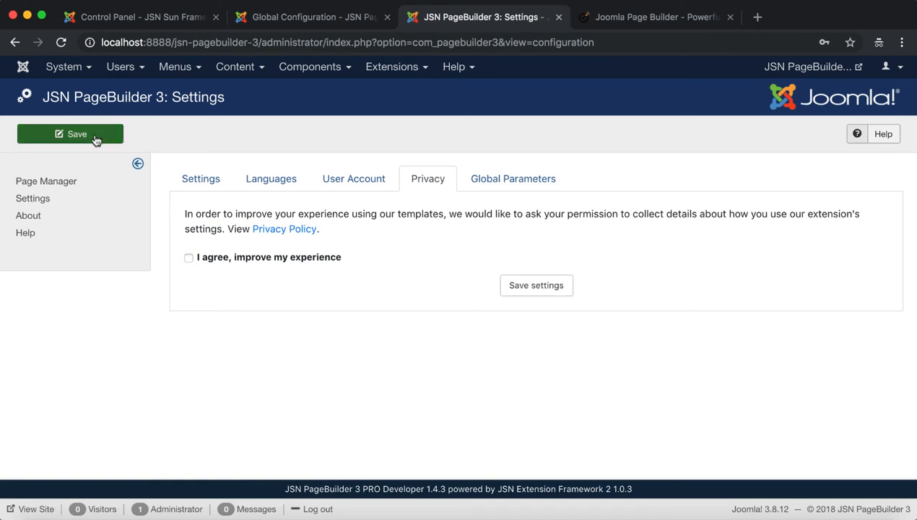
left_click(188, 257)
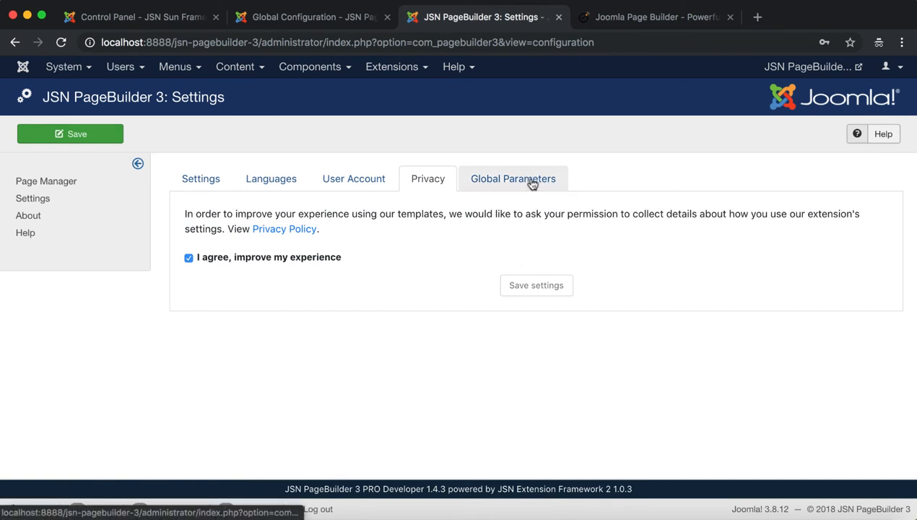
- Set Enable Media Selector to Yes in Global Parameters and save
left_click(513, 179)
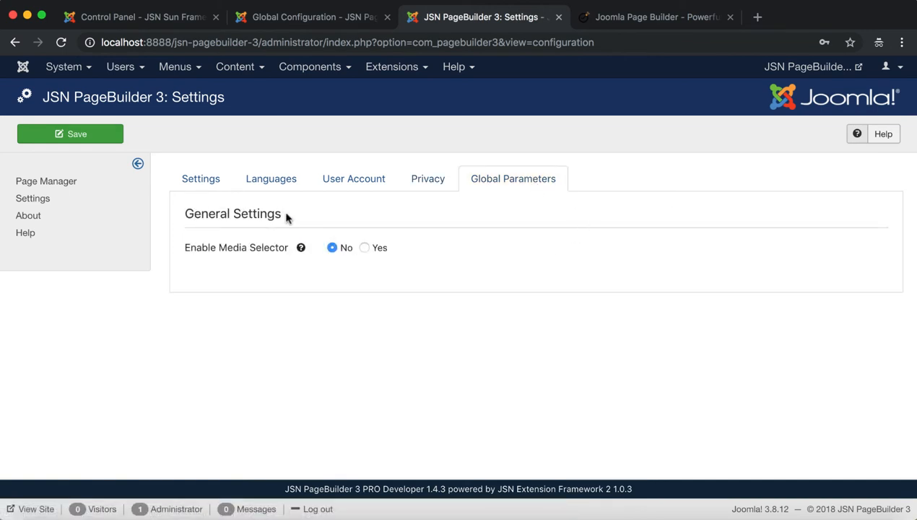
mouse_move(324, 217)
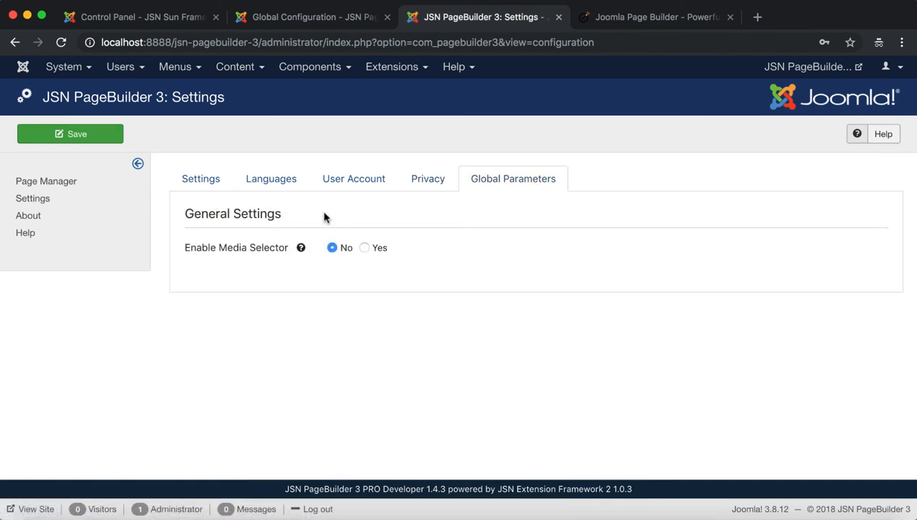
mouse_move(300, 249)
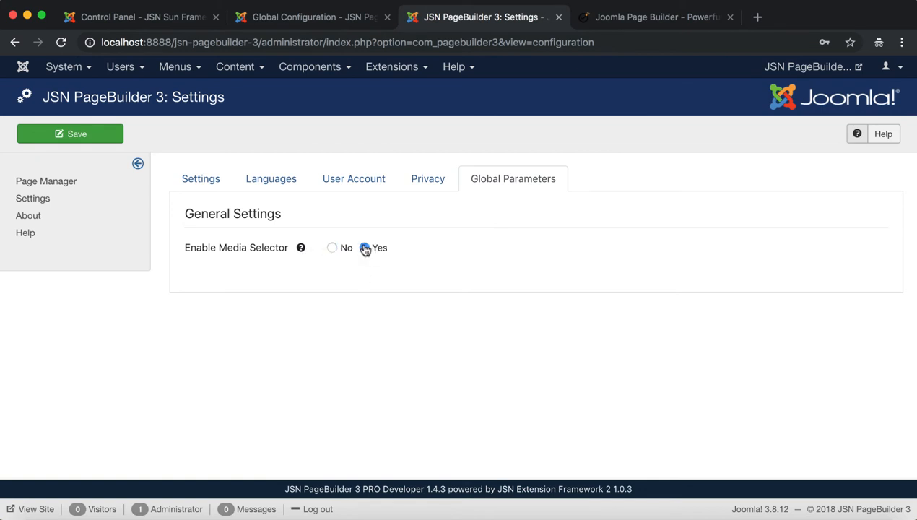
left_click(364, 247)
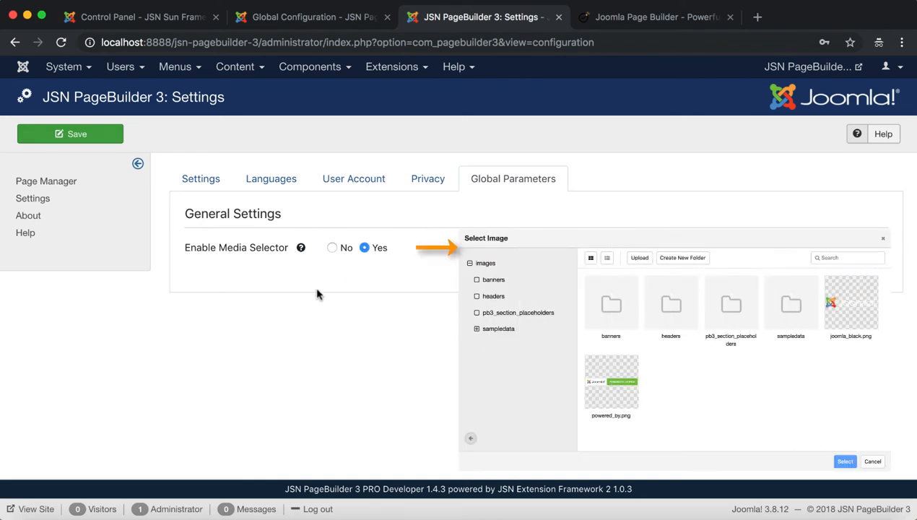
left_click(69, 133)
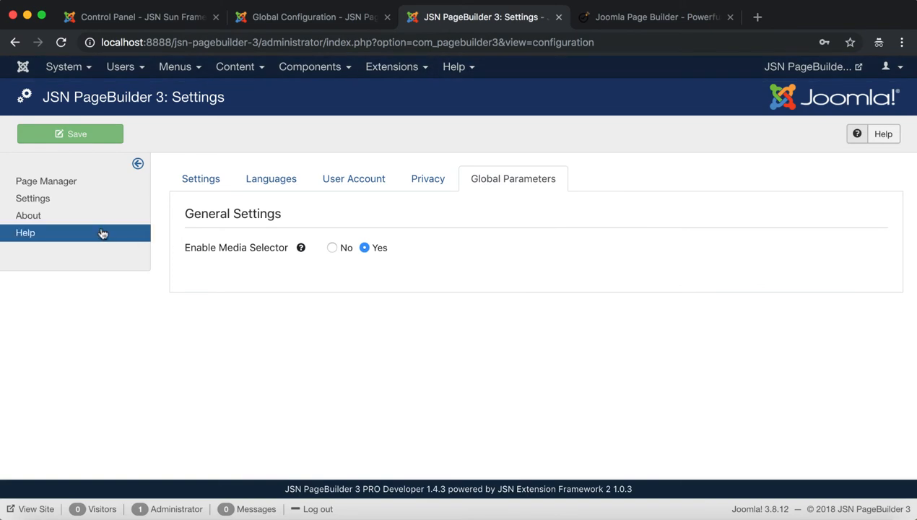
- View the About page (version 1.4.3) and the Help page's documentation and Support Forum links
left_click(29, 215)
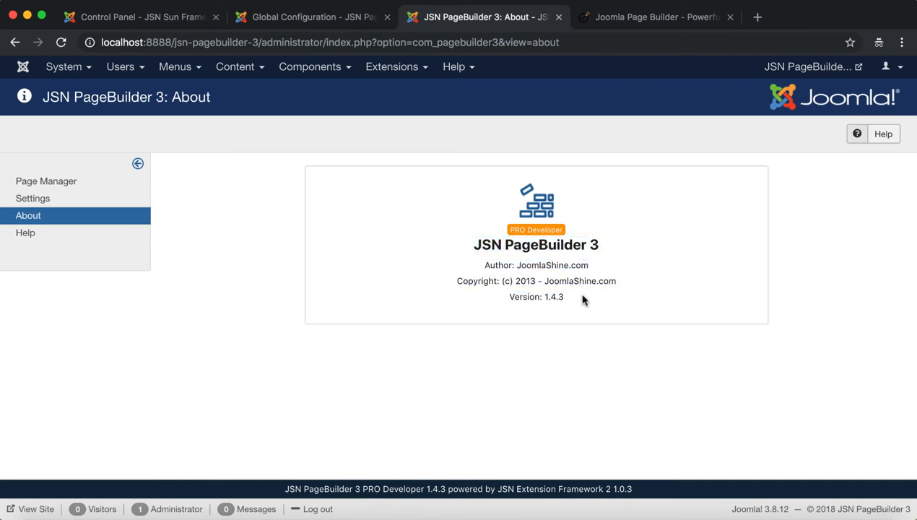
left_click(26, 231)
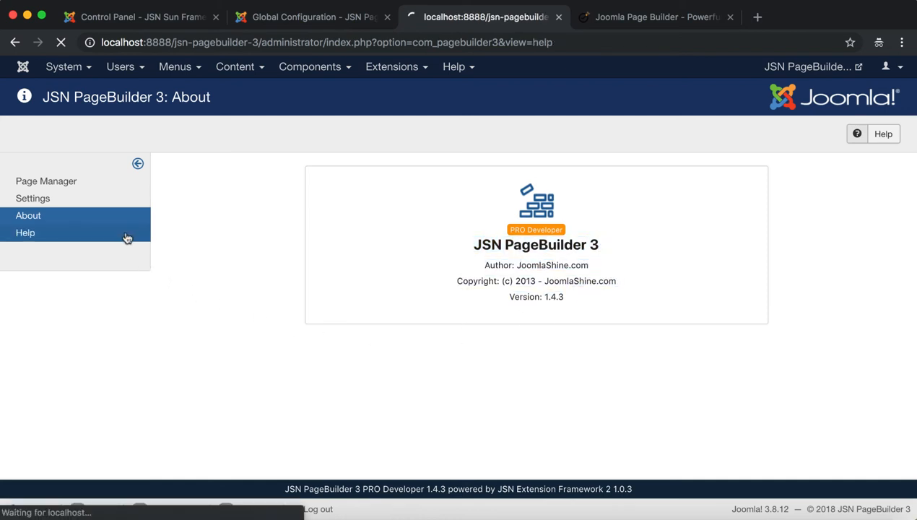
left_click(26, 233)
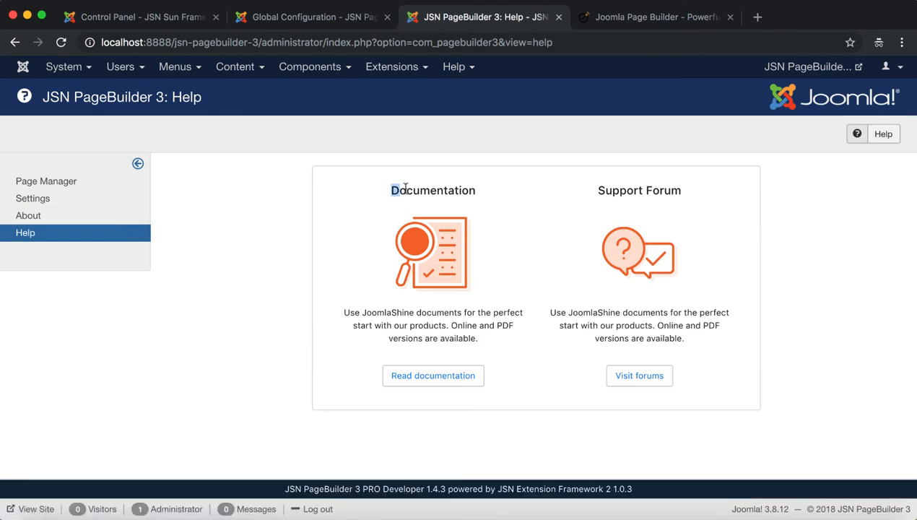
double_click(433, 191)
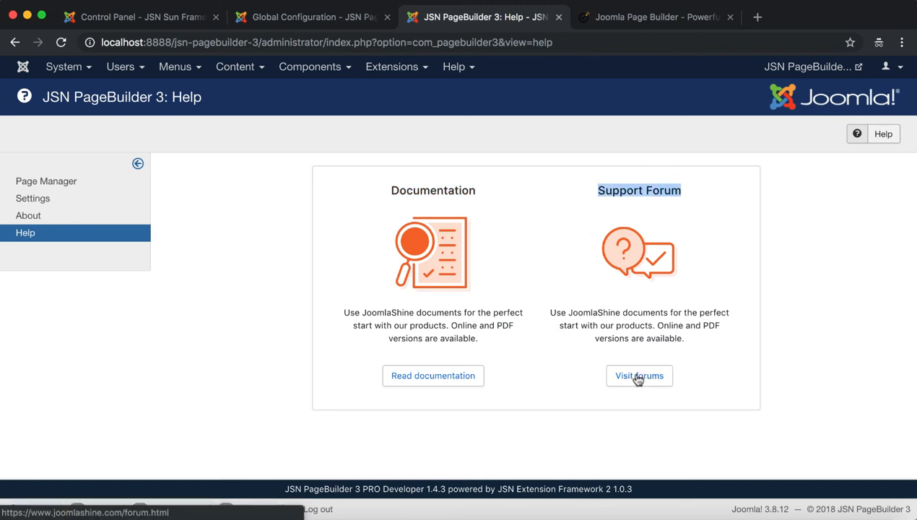
mouse_move(643, 389)
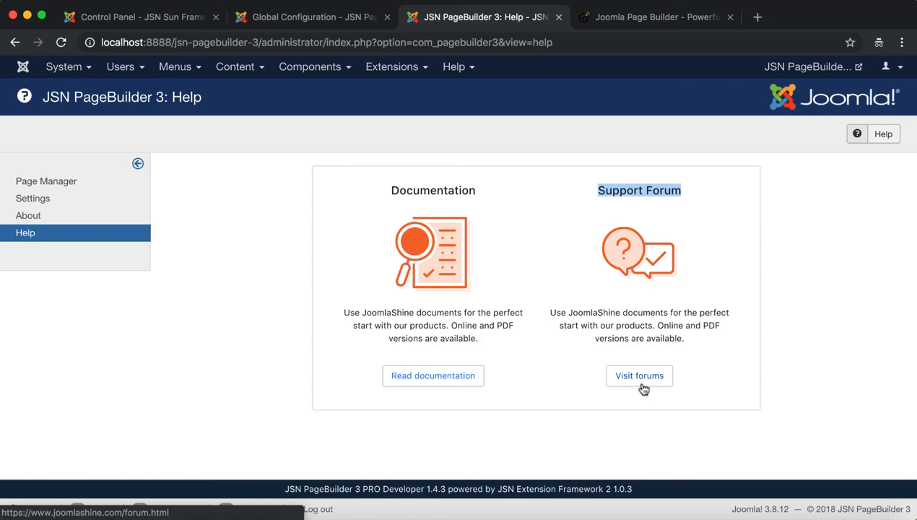
left_click(234, 67)
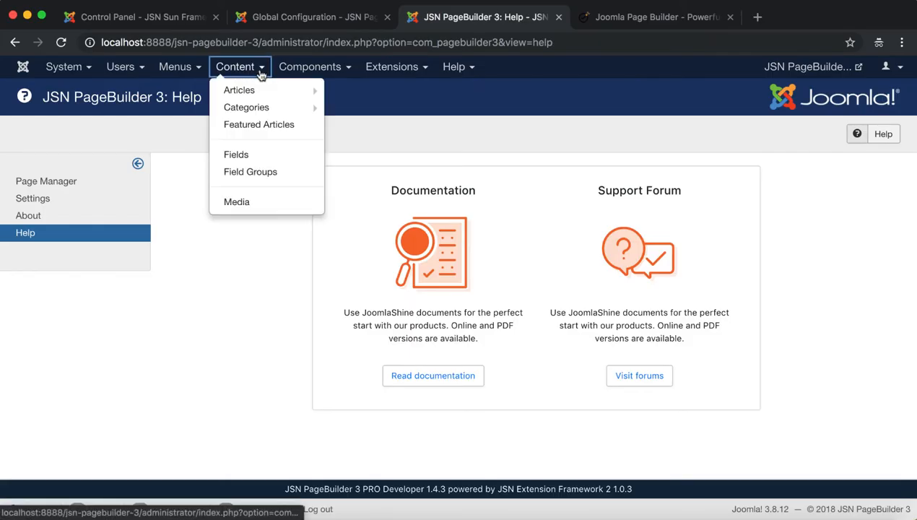
- Start a new article and switch its editor to PageBuilder 3
left_click(240, 90)
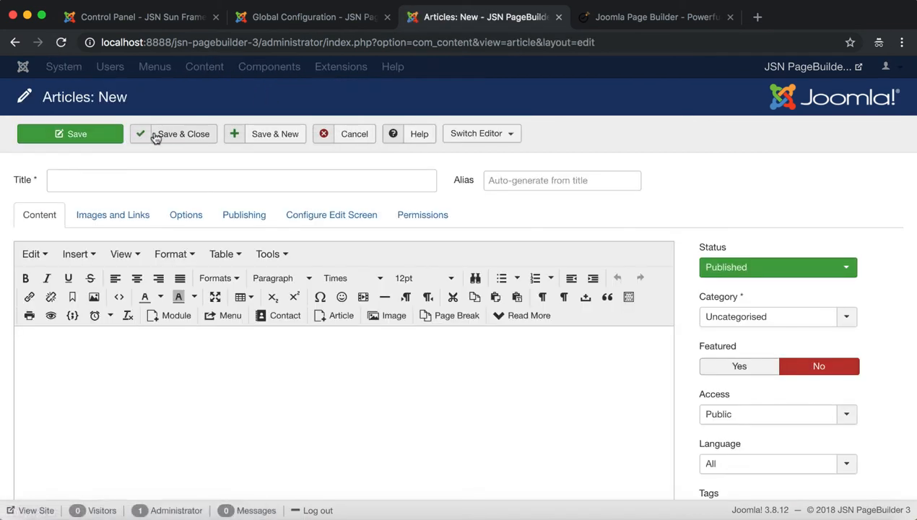
mouse_move(453, 110)
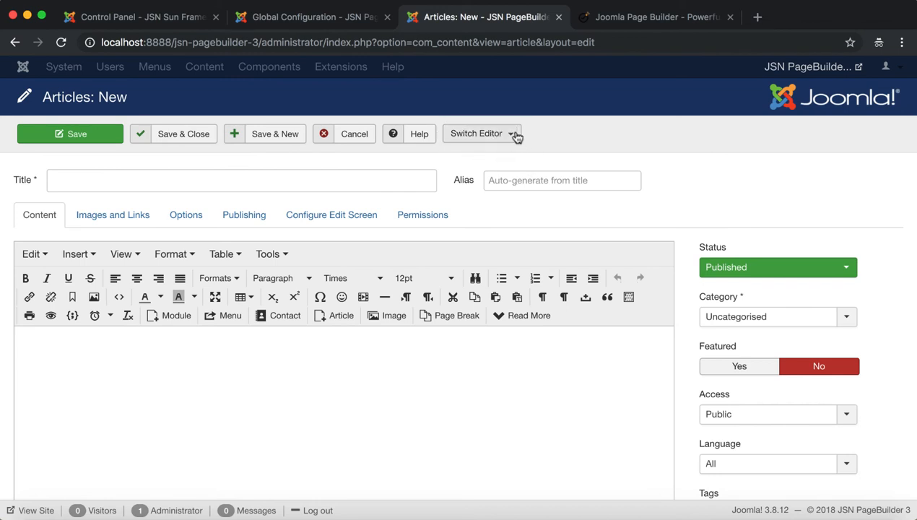
left_click(482, 133)
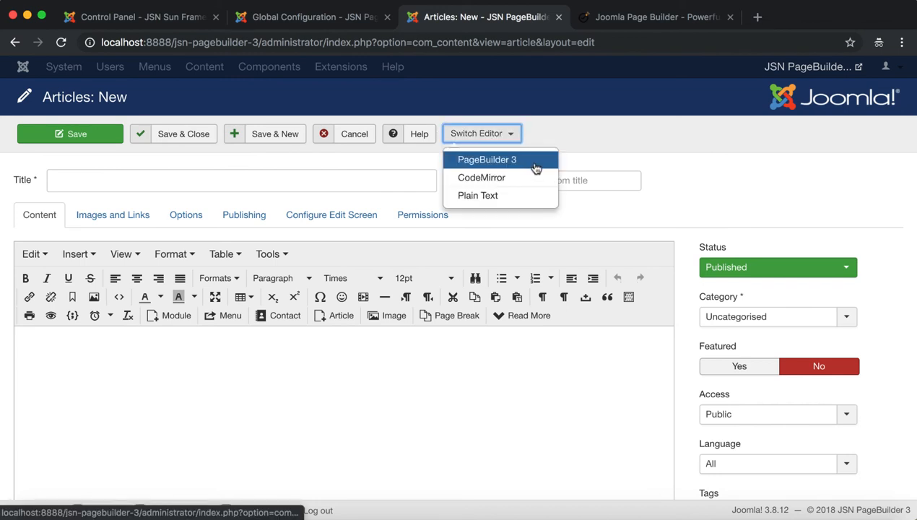
left_click(486, 159)
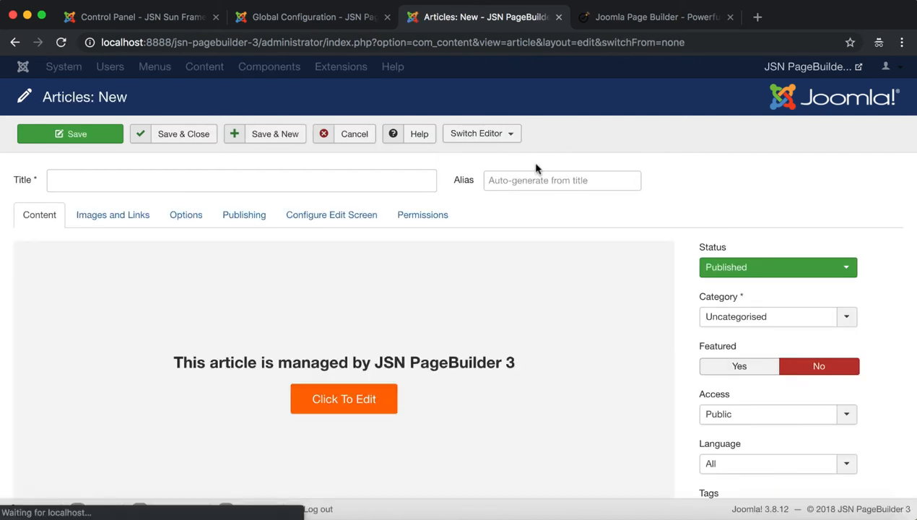
left_click_drag(328, 361, 514, 361)
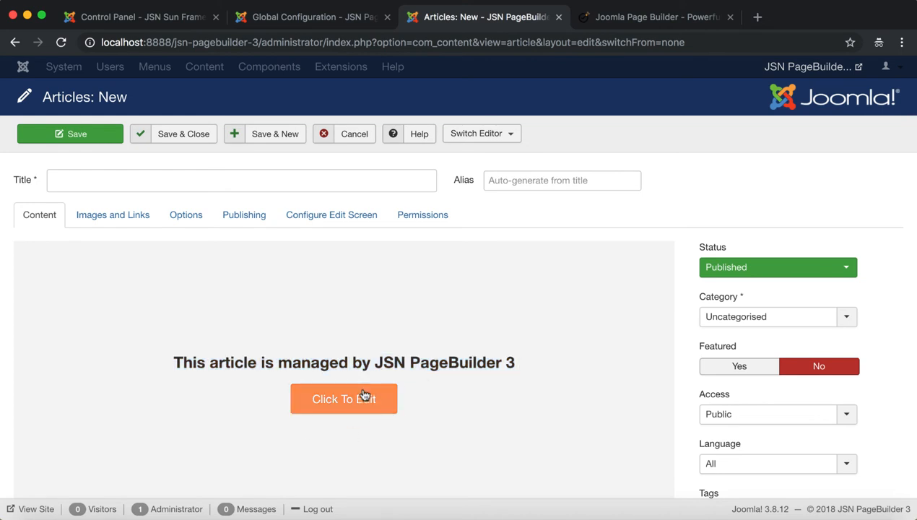
mouse_move(326, 6)
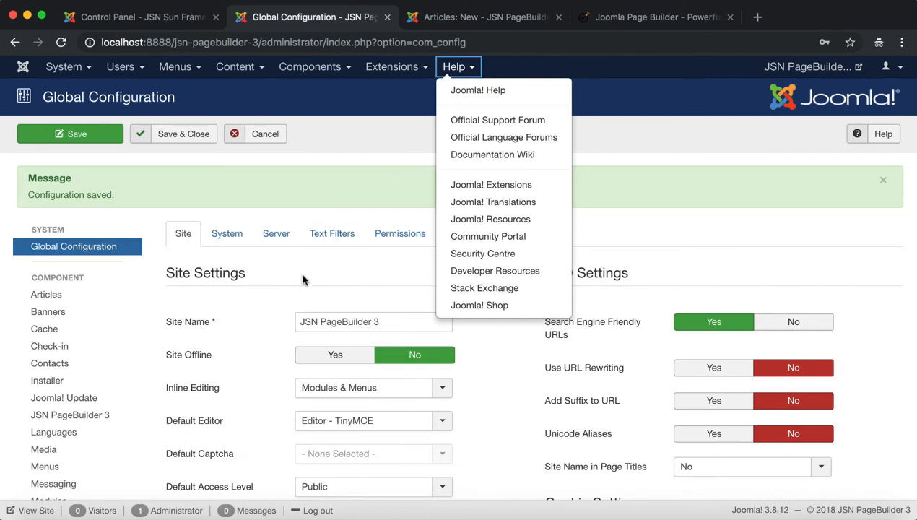
- Dismiss the Help menu, review Global Configuration, and return to the untitled PageBuilder-managed article
left_click(459, 66)
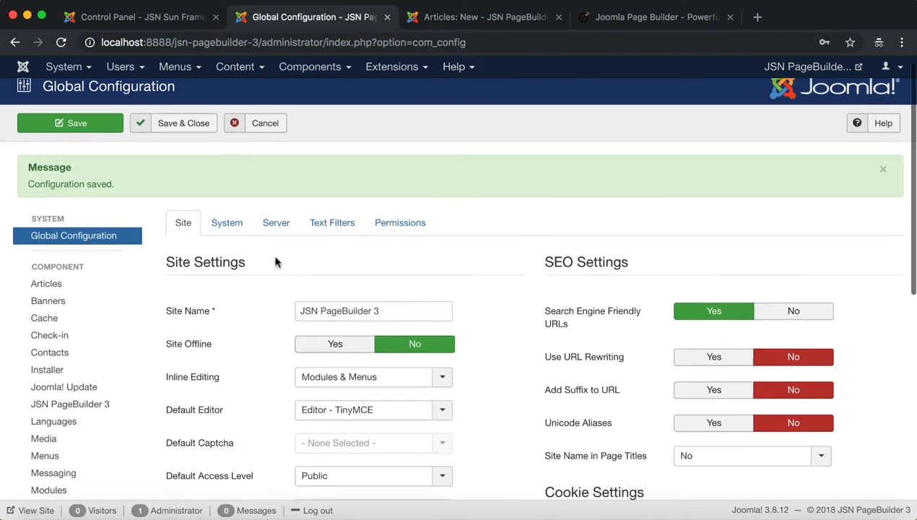
scroll("down", 3)
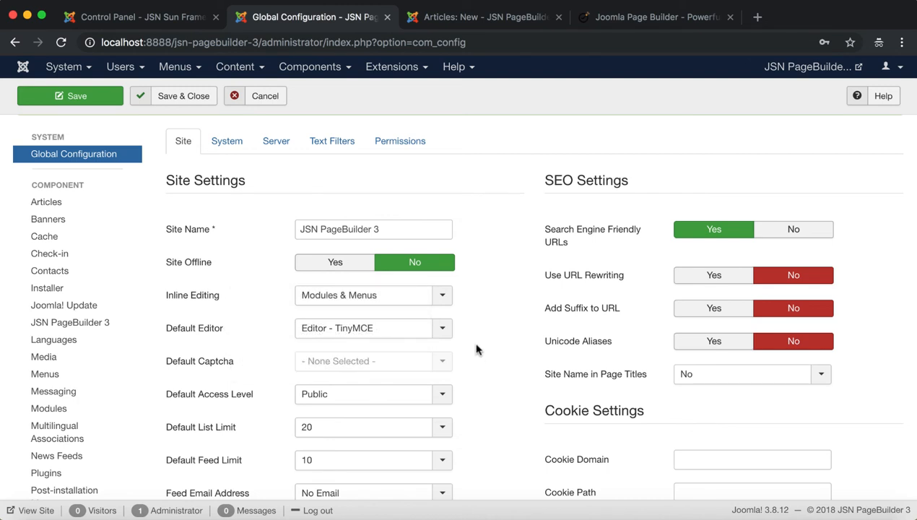
left_click(373, 327)
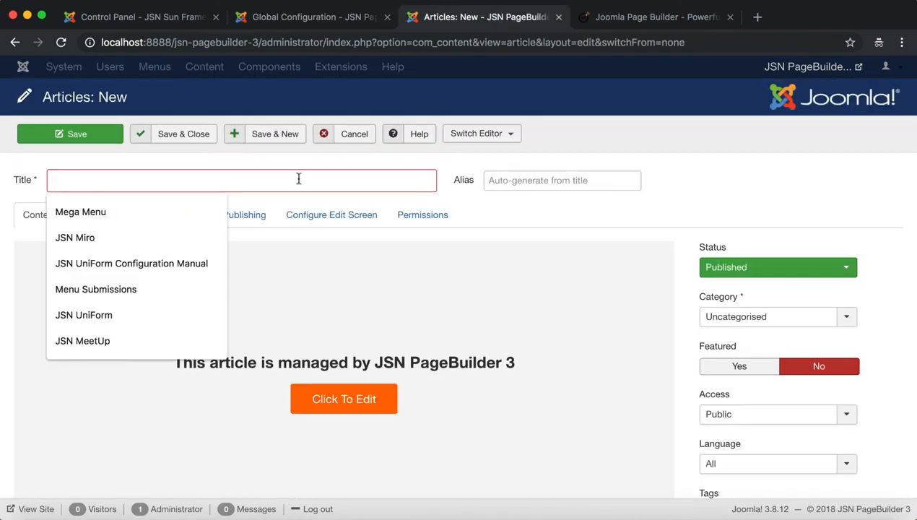
- Title the article 'Article 1', save and close it, and dismiss the saved message
type("Article 1")
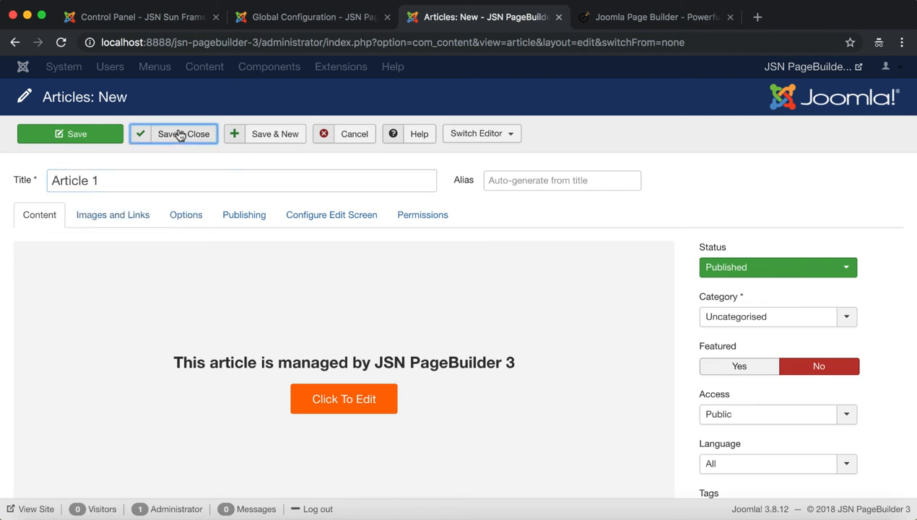
left_click(173, 133)
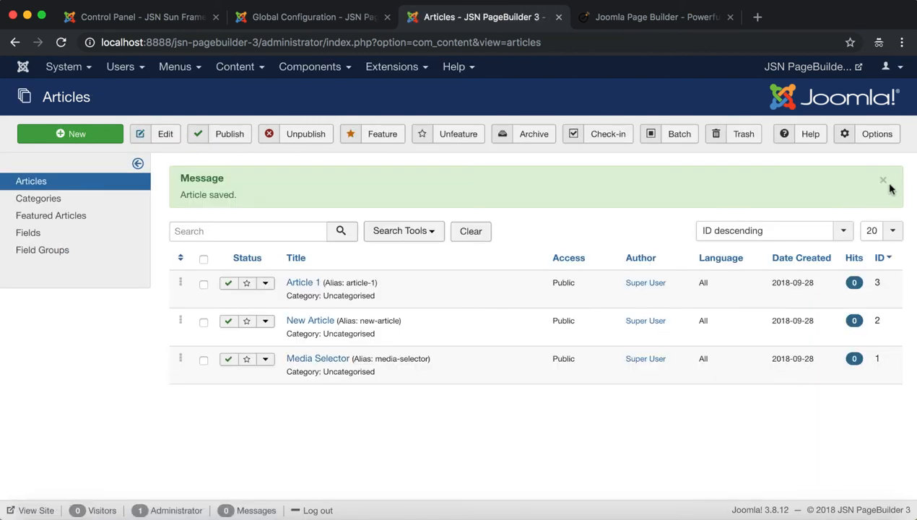
left_click(884, 179)
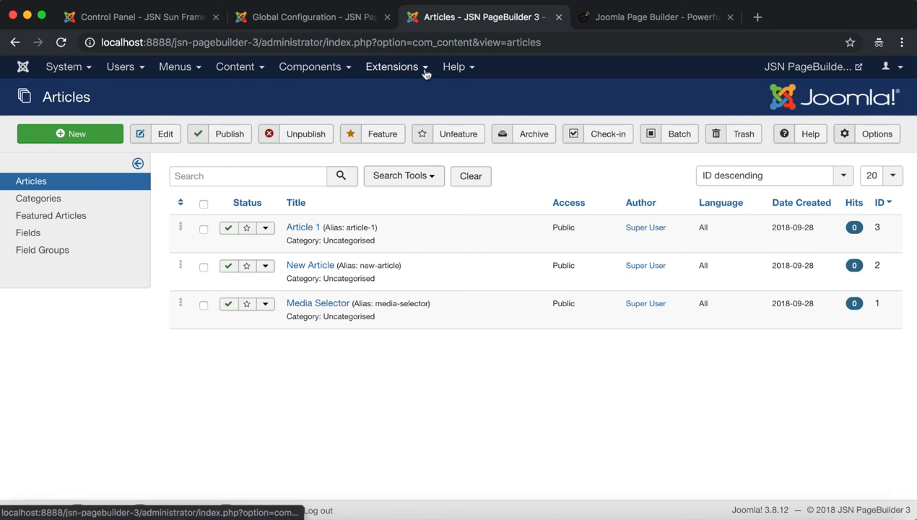
- From Extensions > Modules start a new module of type Custom
left_click(393, 66)
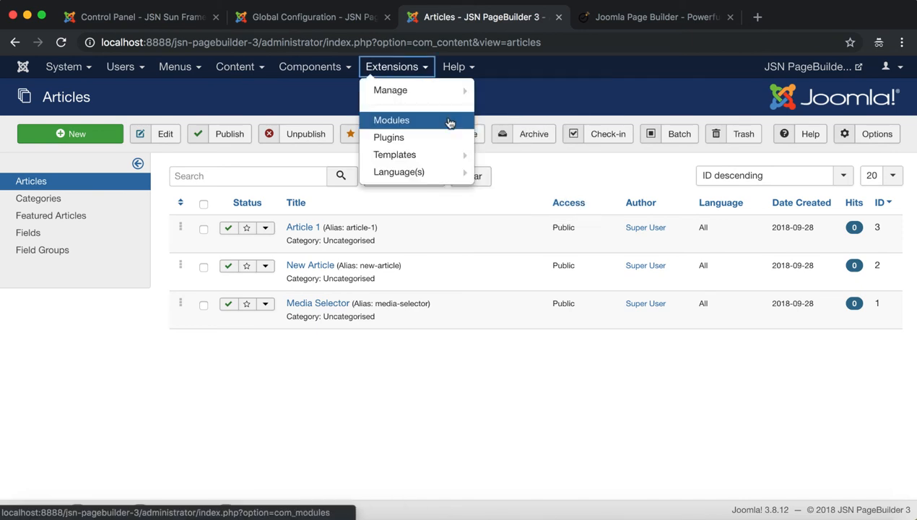
left_click(392, 120)
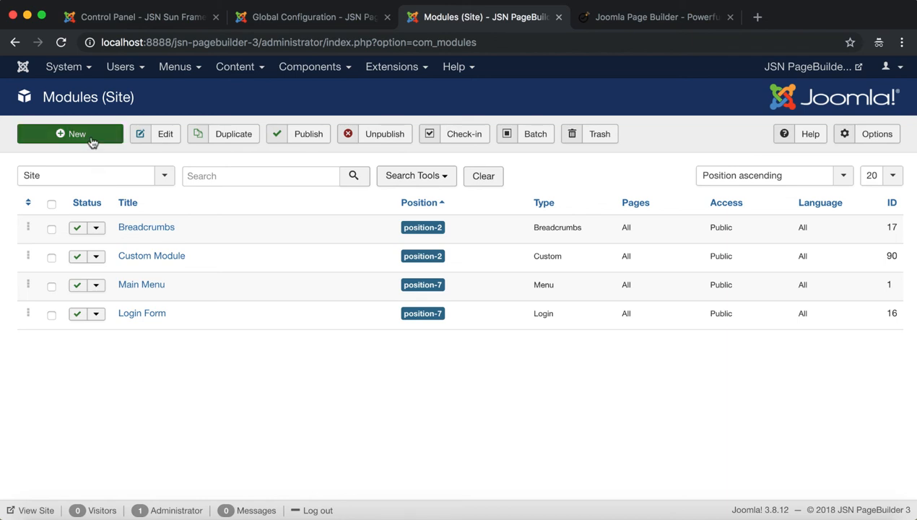
left_click(71, 133)
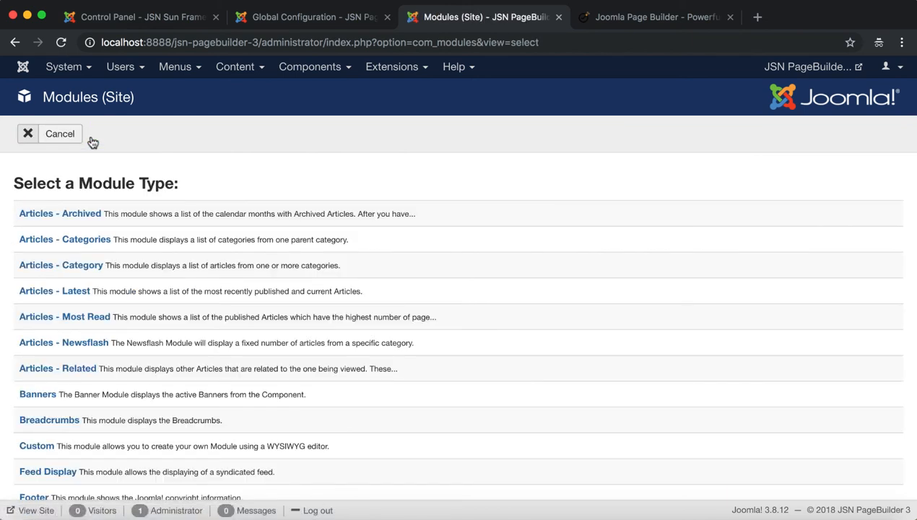
scroll("down", 3)
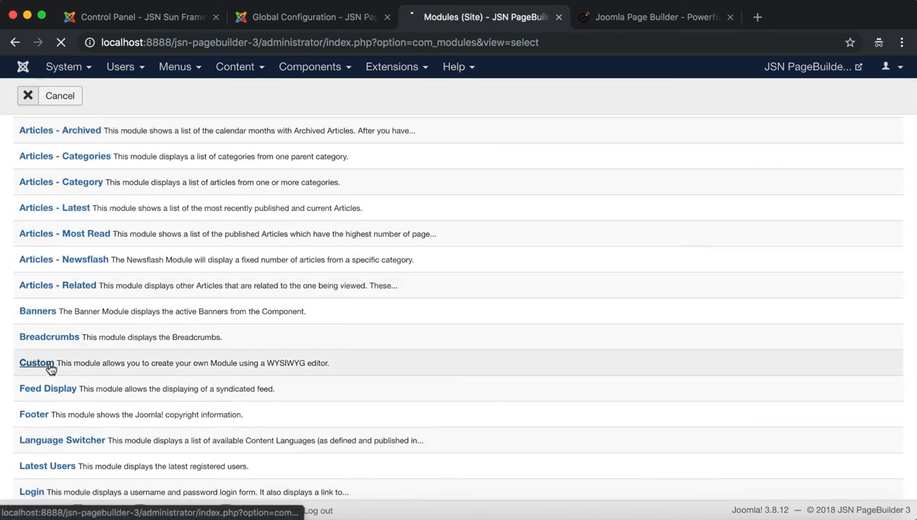
left_click(36, 363)
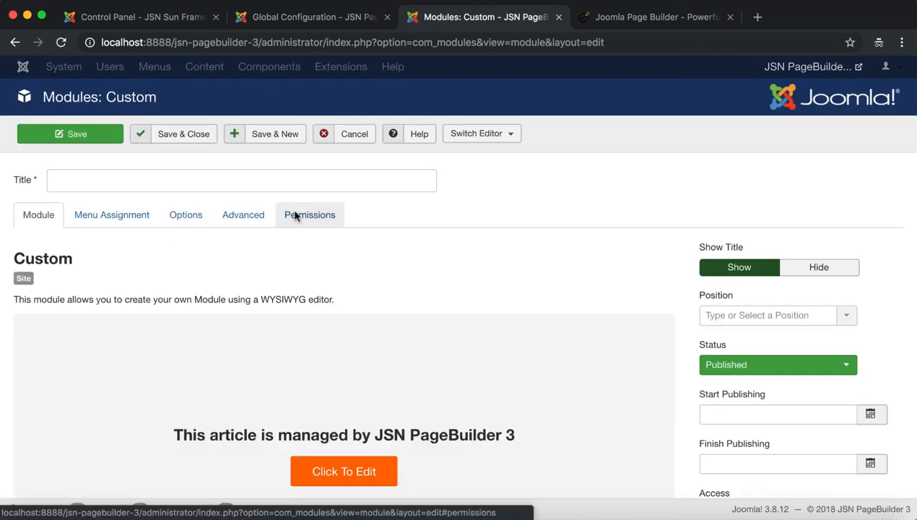
- Title the module 'Module 1' and save it
left_click(241, 179)
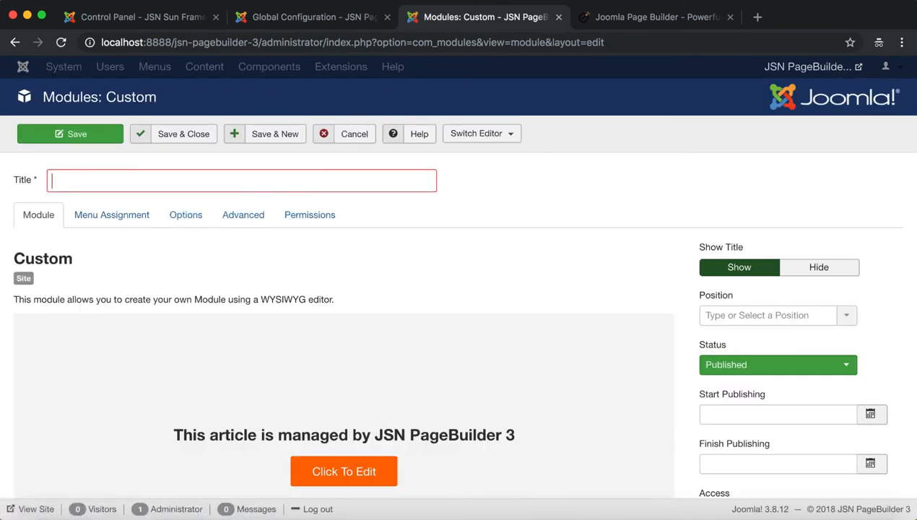
type("Module 1")
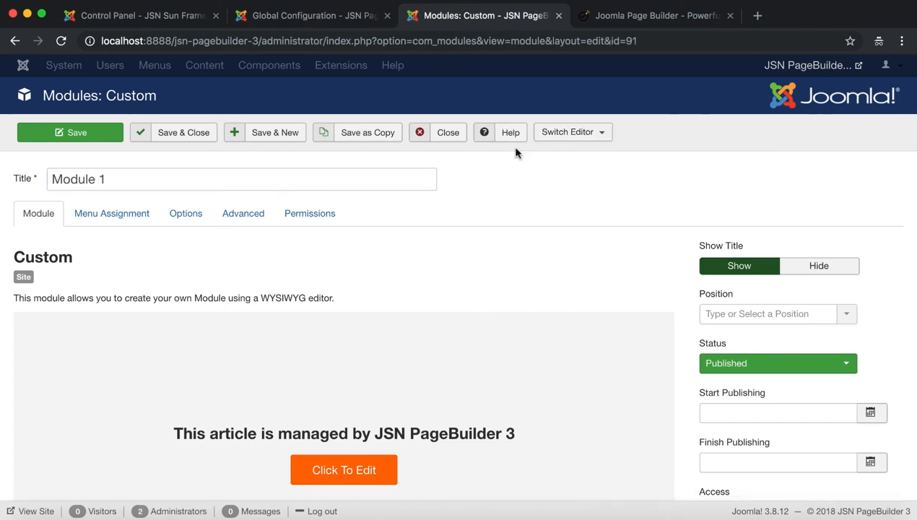
double_click(130, 95)
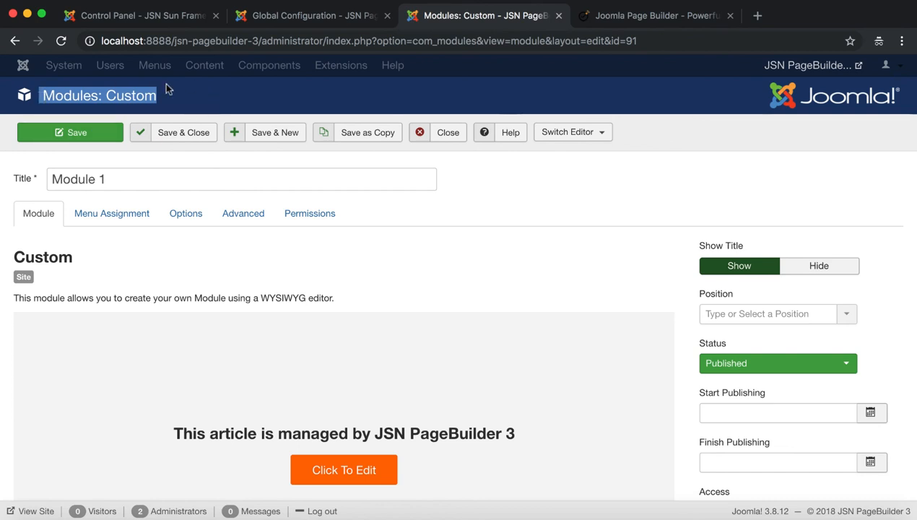
mouse_move(381, 440)
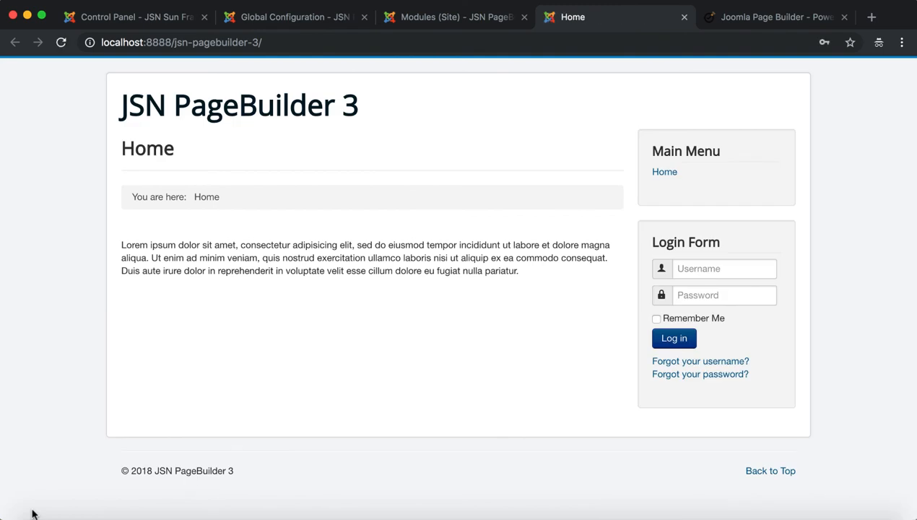
- Log in to the front-end site as Super User via the Login Form
left_click(722, 268)
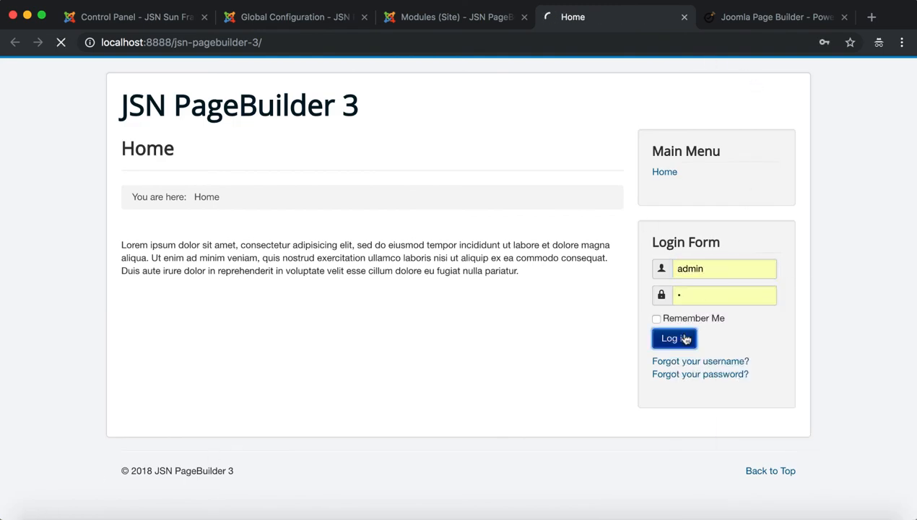
left_click(673, 338)
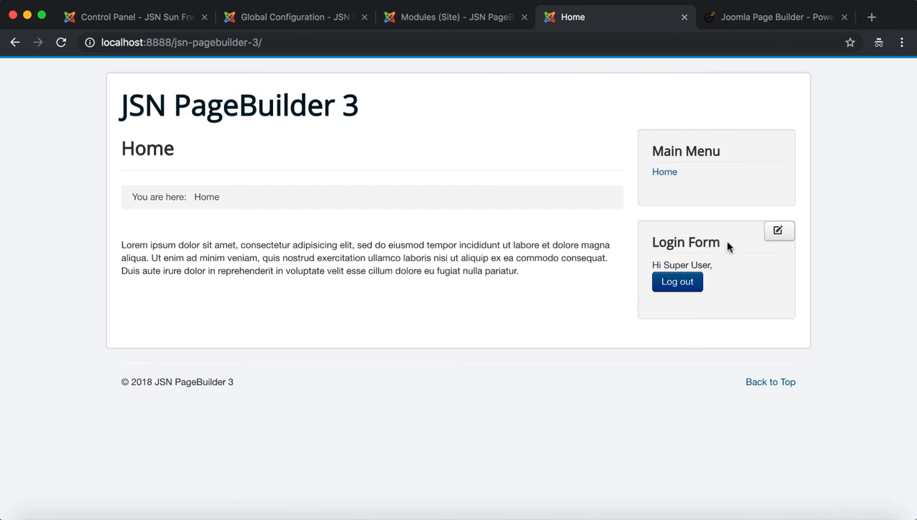
double_click(684, 243)
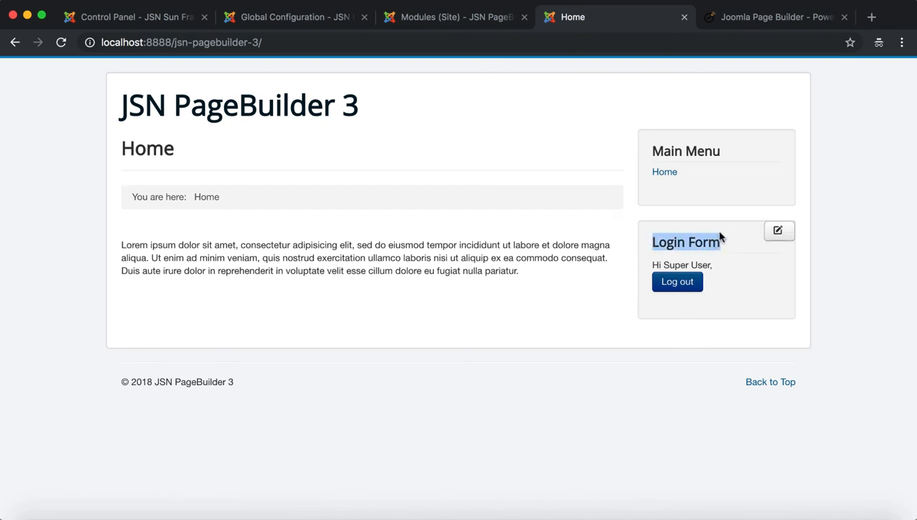
mouse_move(606, 228)
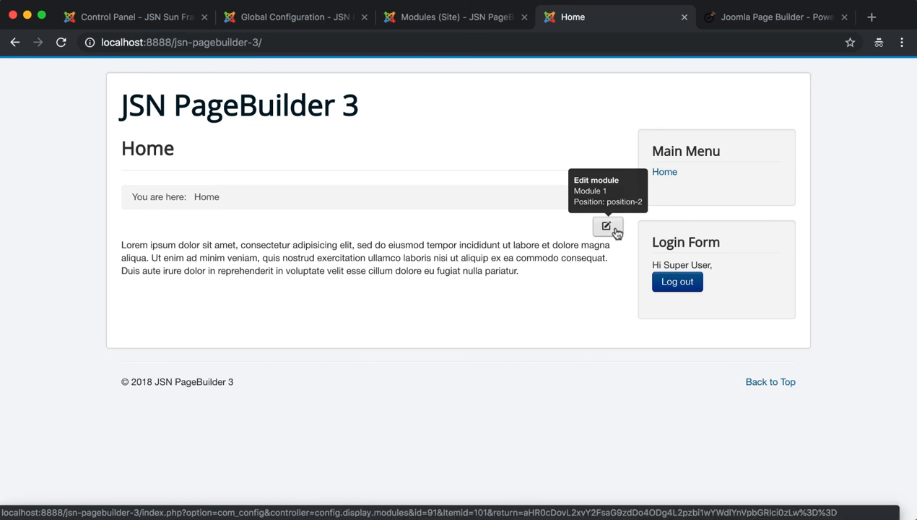
- Start front-end editing of the module holding the lorem ipsum text
left_click(607, 225)
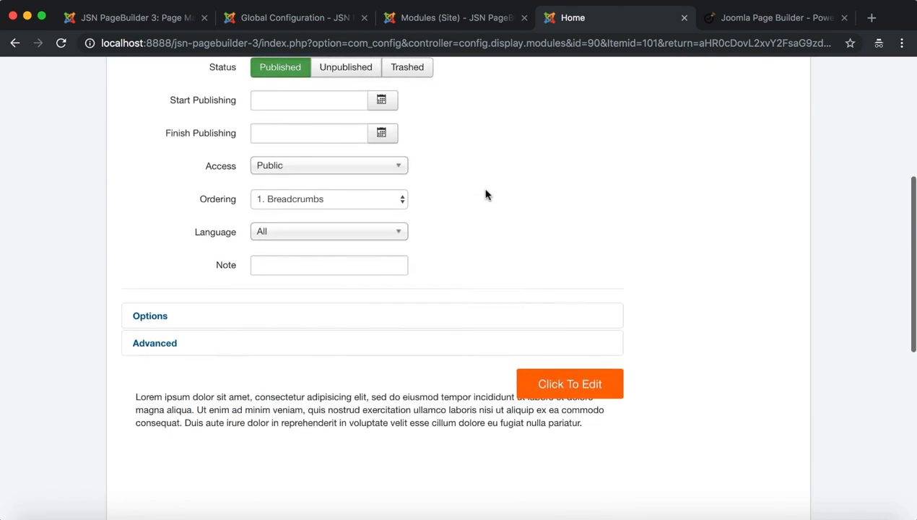
scroll("down", 3)
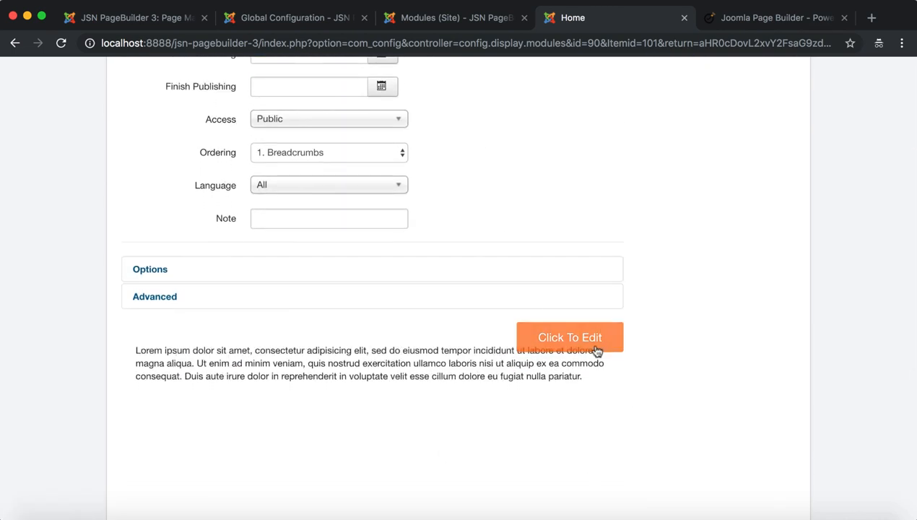
- Add a plain grey Button element beneath the lorem ipsum text and save & close the module
left_click(569, 338)
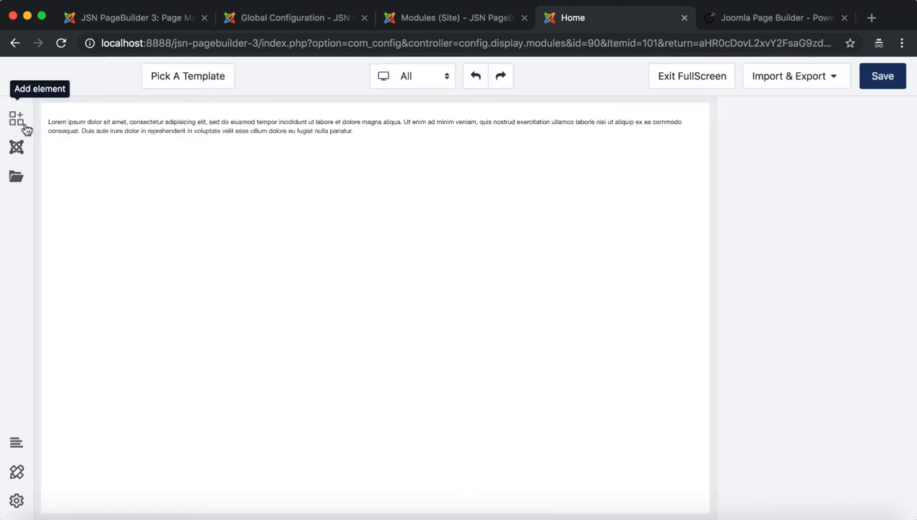
left_click(15, 118)
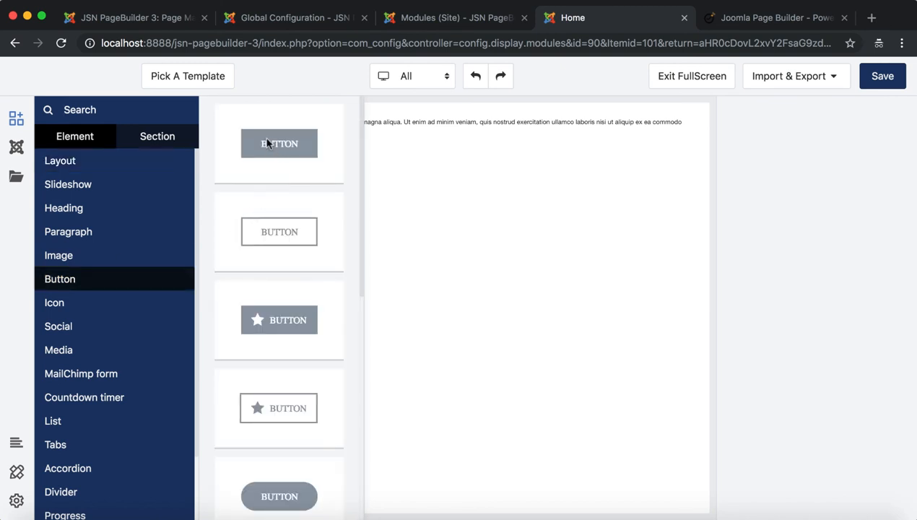
left_click(279, 143)
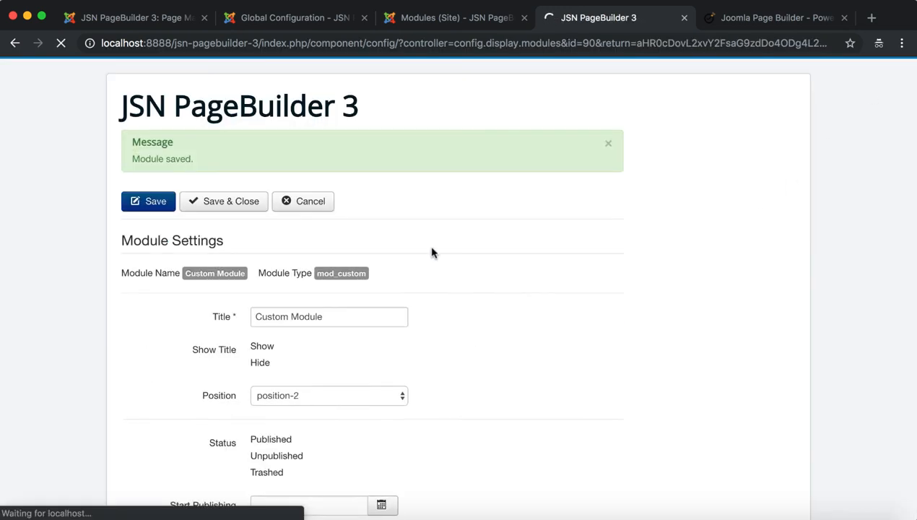
scroll("down", 3)
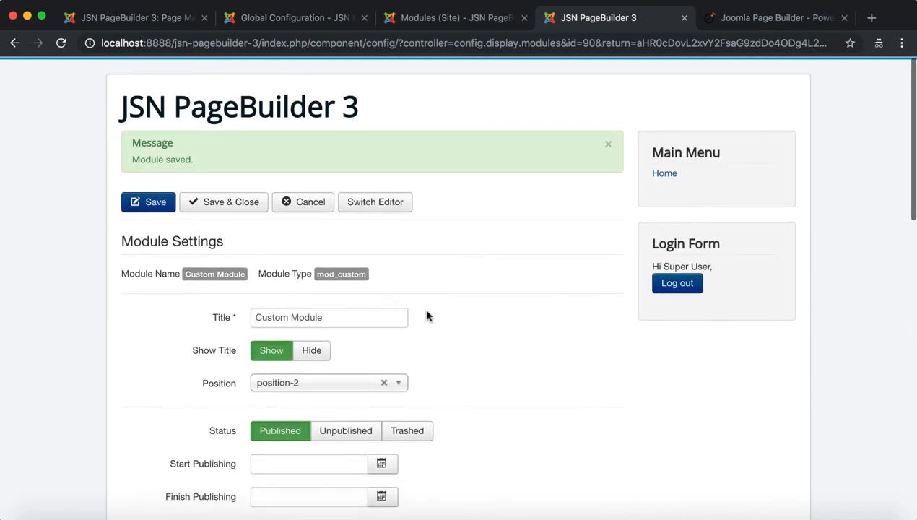
left_click(230, 202)
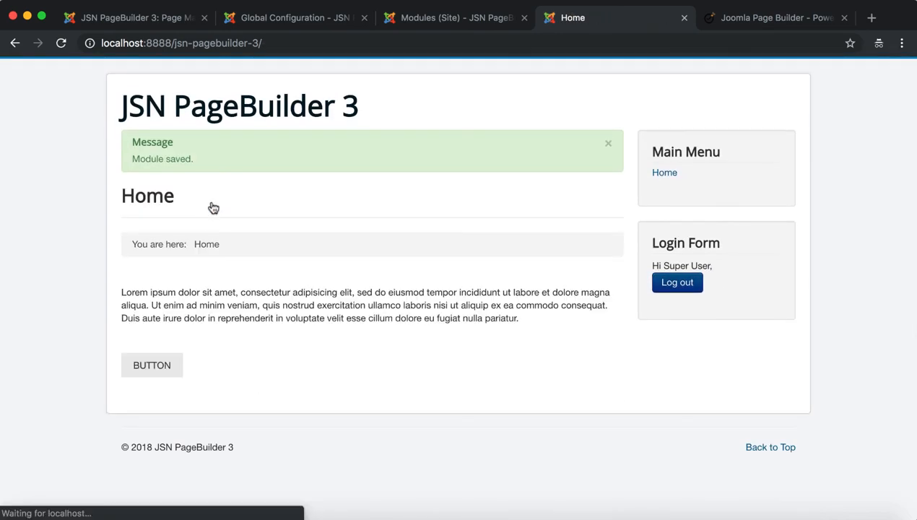